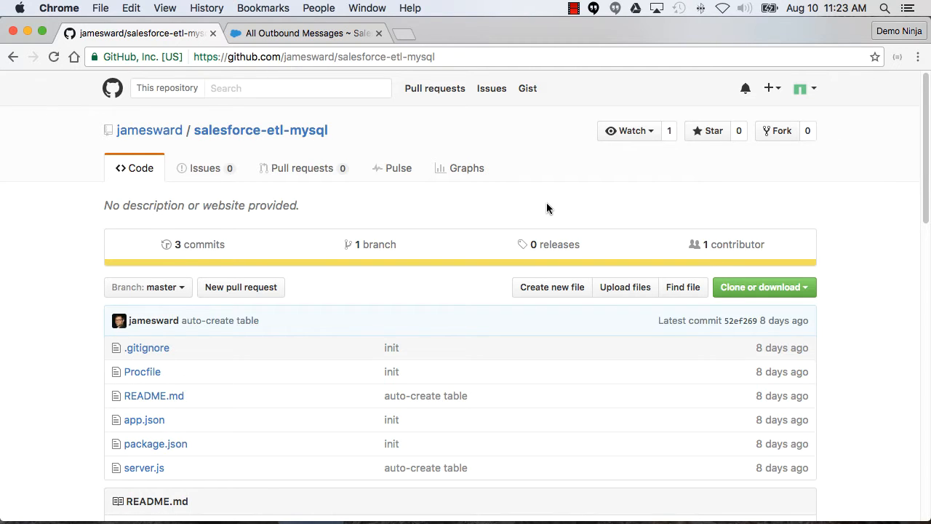
- Scroll the salesforce-etl-mysql README down to its Run on Heroku deploy instructions
scroll(down, 3)
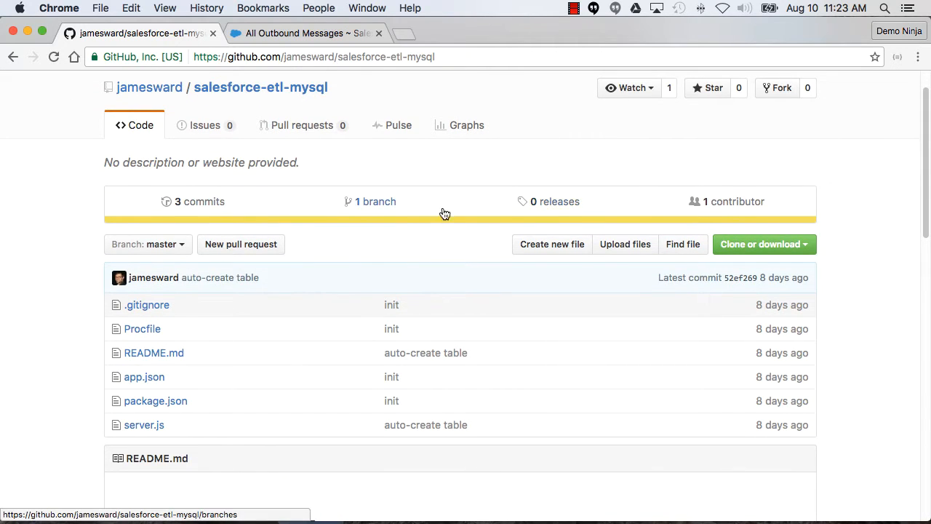
scroll(down, 3)
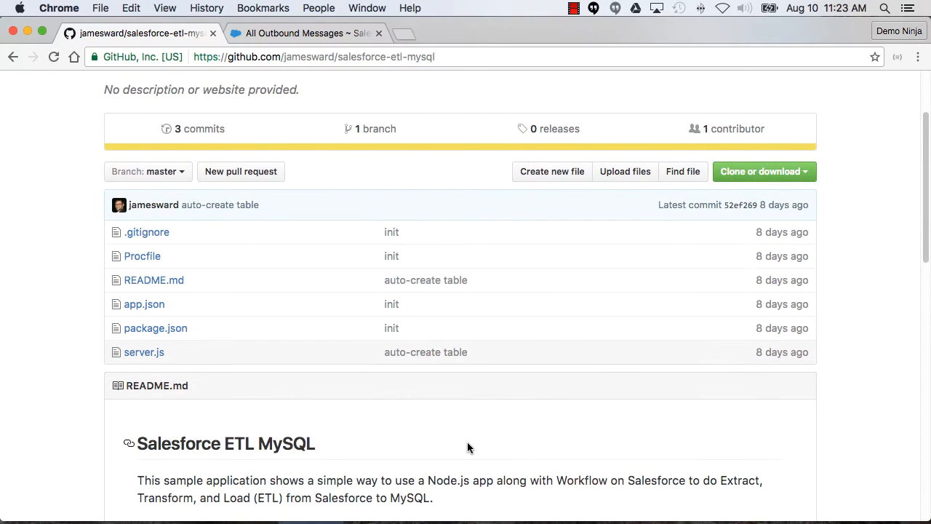
scroll(down, 3)
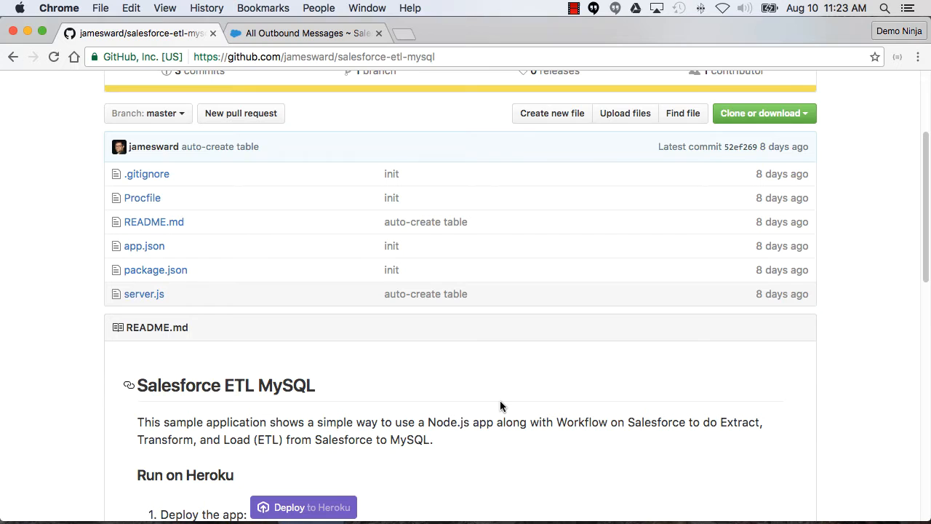
mouse_move(504, 399)
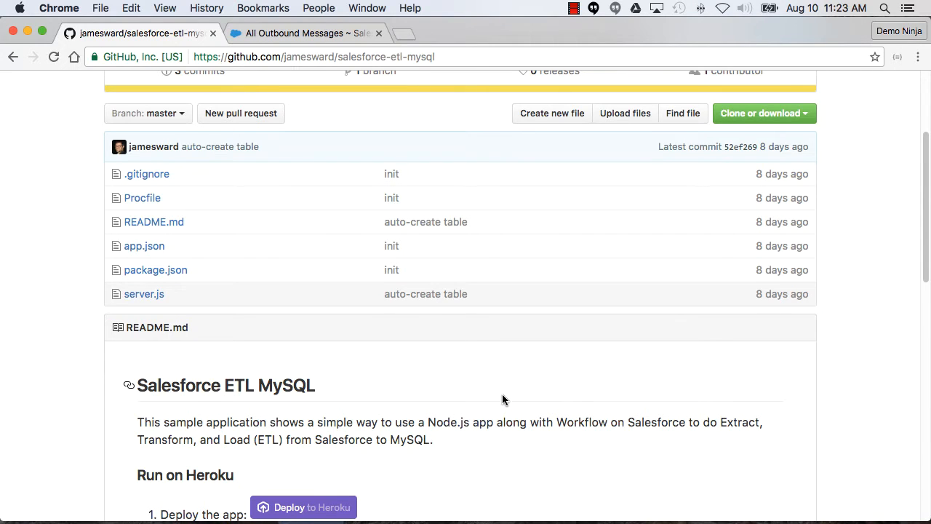
scroll(down, 3)
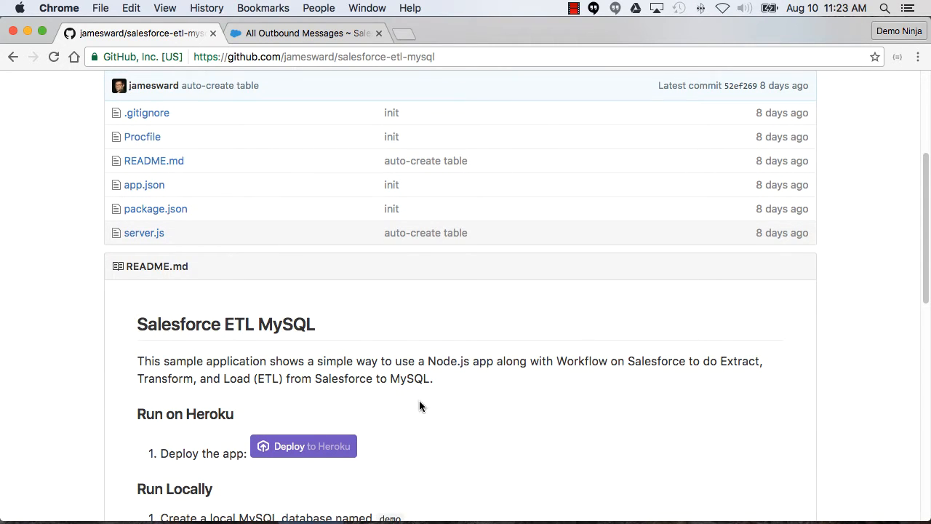
mouse_move(316, 449)
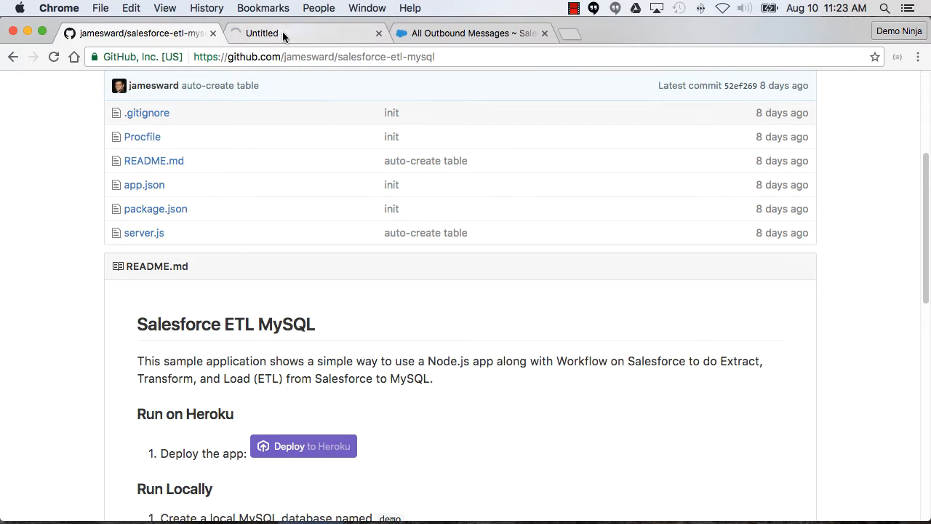
- Review the Heroku Create New App form: personal app, United States, ClearDB MySQL add-on
click(303, 446)
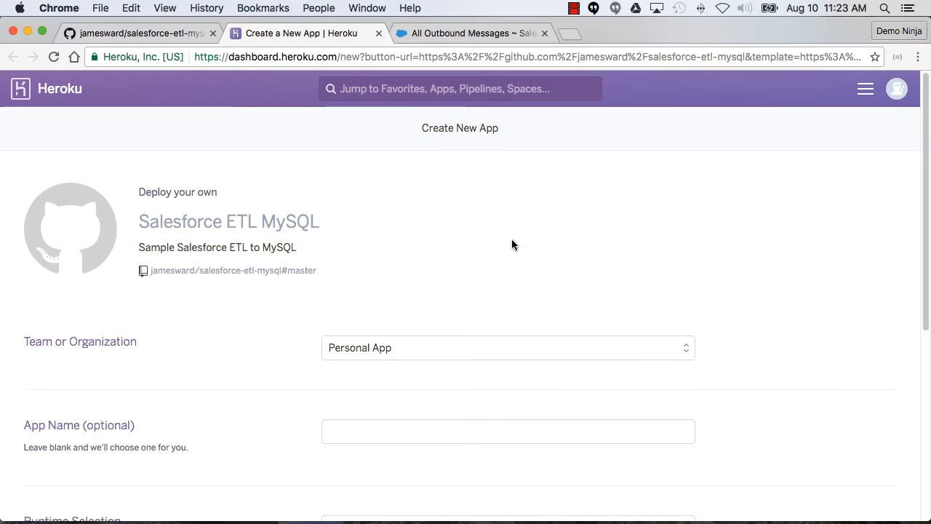
scroll(down, 3)
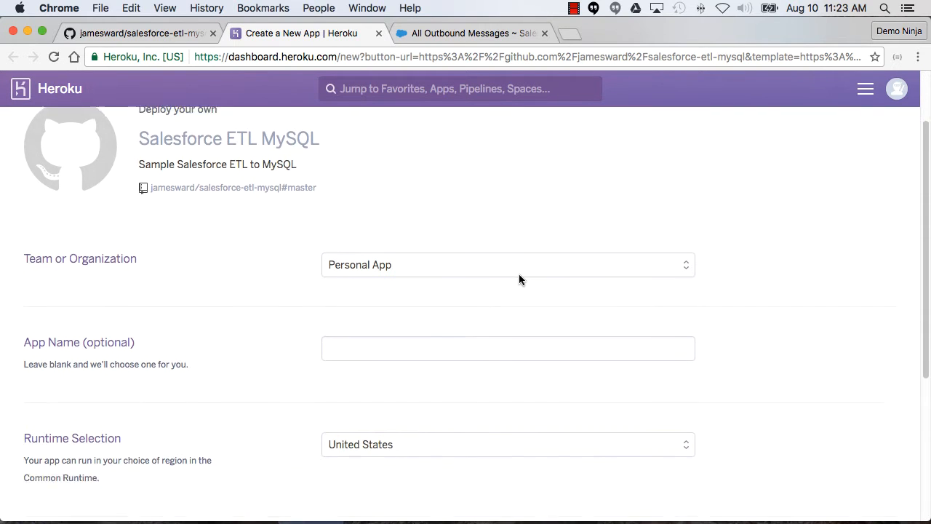
scroll(down, 3)
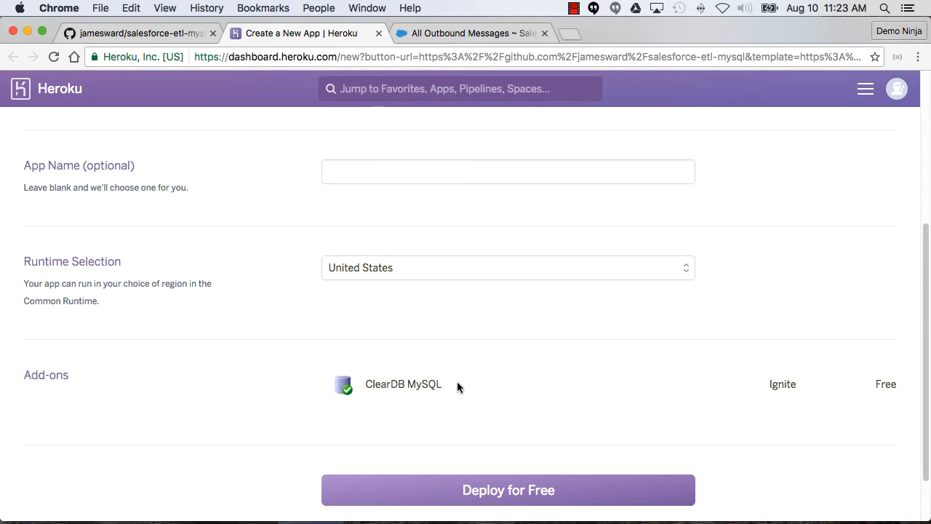
mouse_move(648, 415)
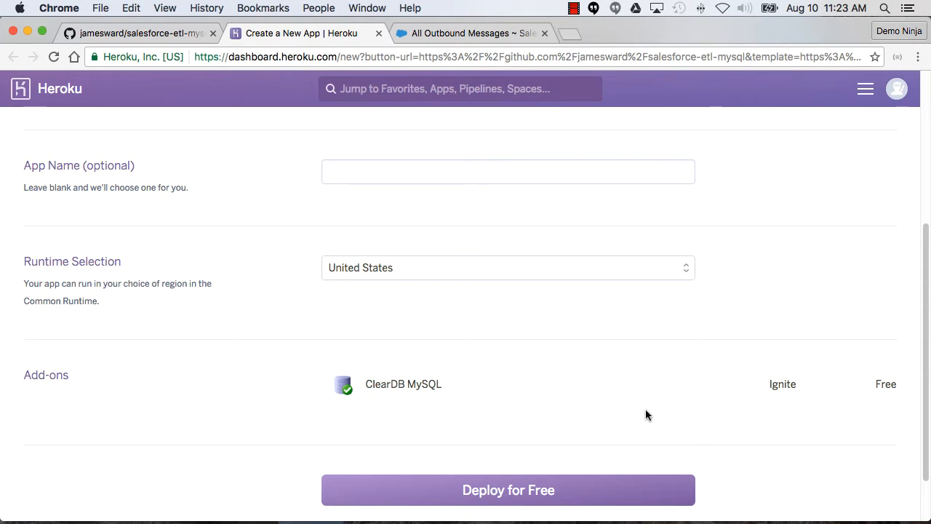
mouse_move(575, 428)
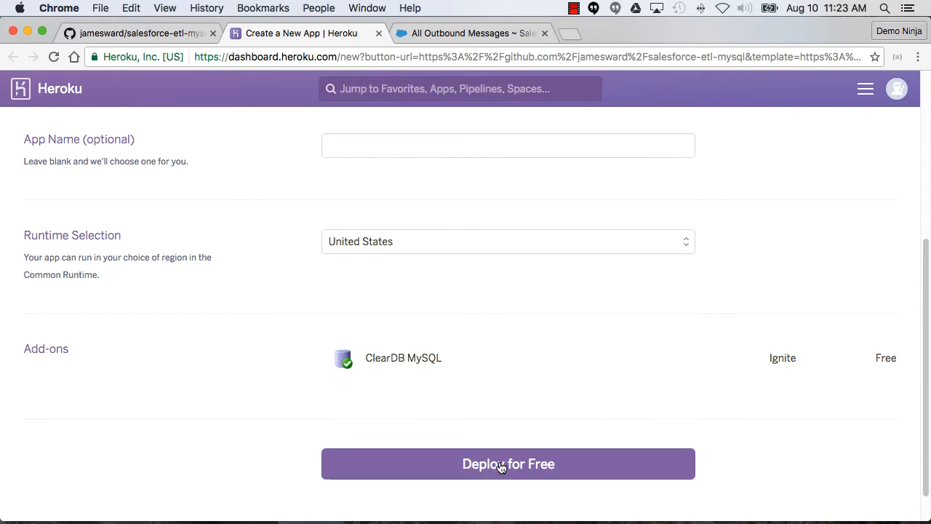
- Deploy the Salesforce ETL MySQL app for free and follow the build log to completion
click(508, 463)
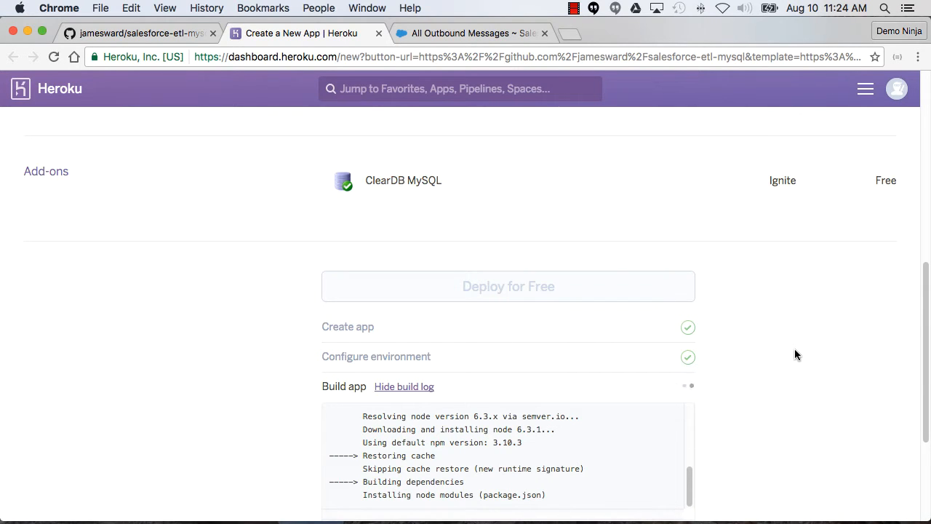
scroll(down, 3)
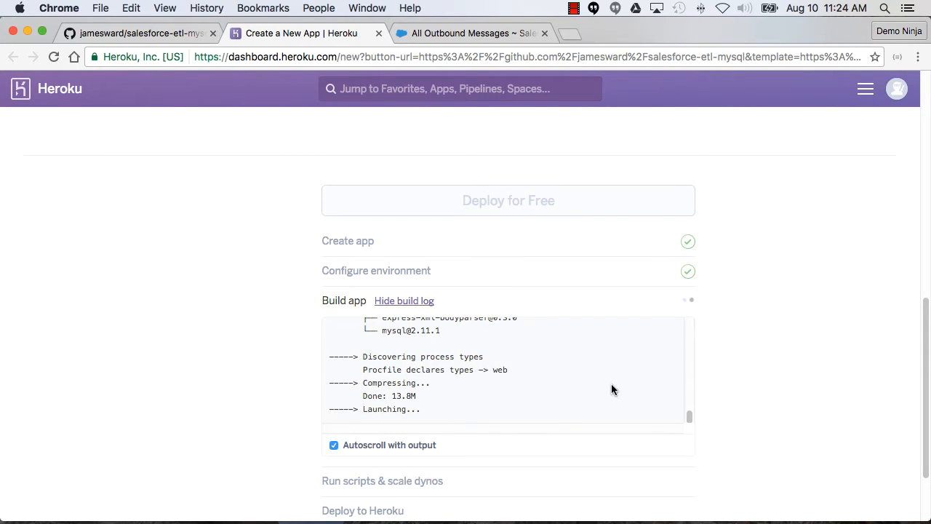
click(404, 300)
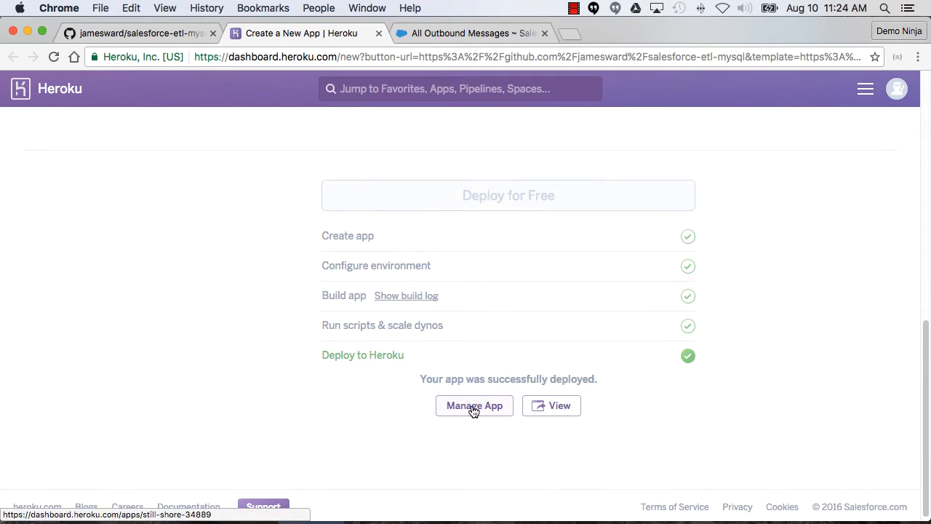
- Open the deployed app's Settings and select its name still-shore-34889 and herokuapp.com domain
click(474, 405)
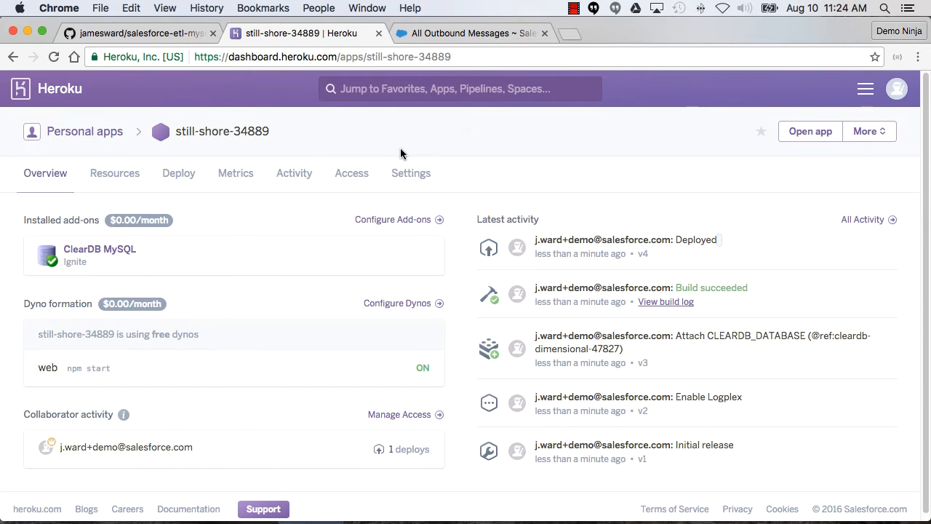
mouse_move(411, 173)
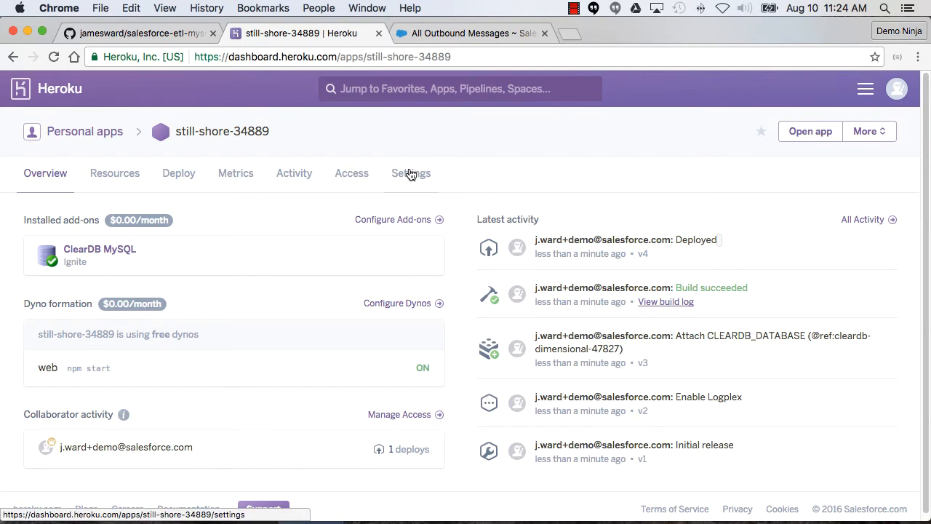
click(411, 173)
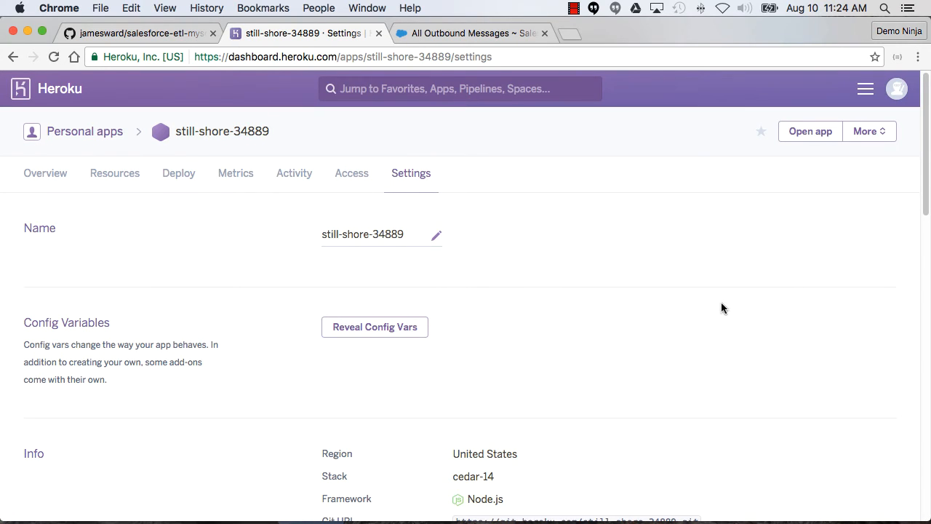
double_click(362, 233)
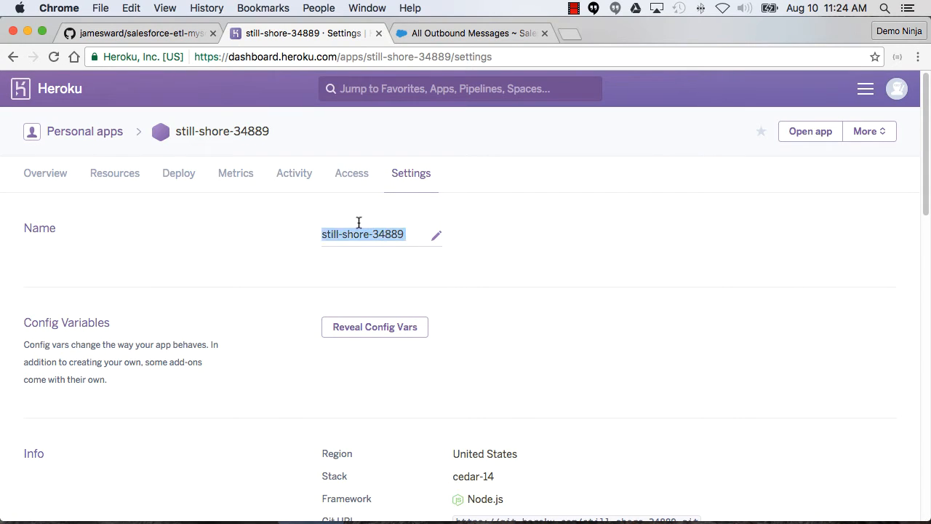
scroll(down, 3)
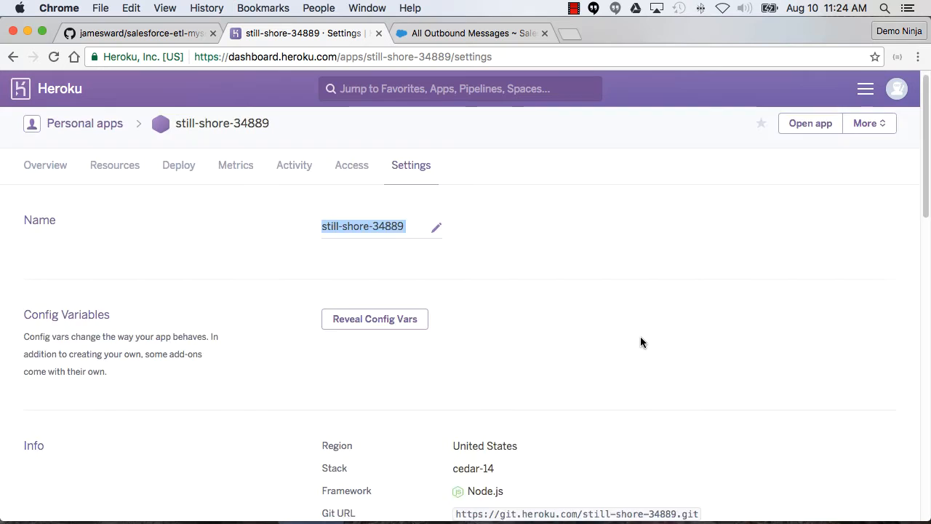
scroll(down, 3)
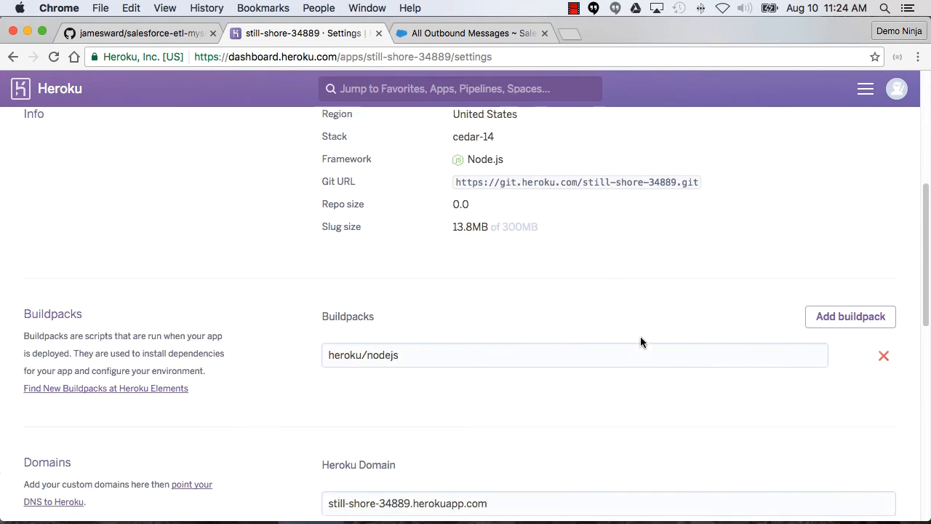
scroll(down, 3)
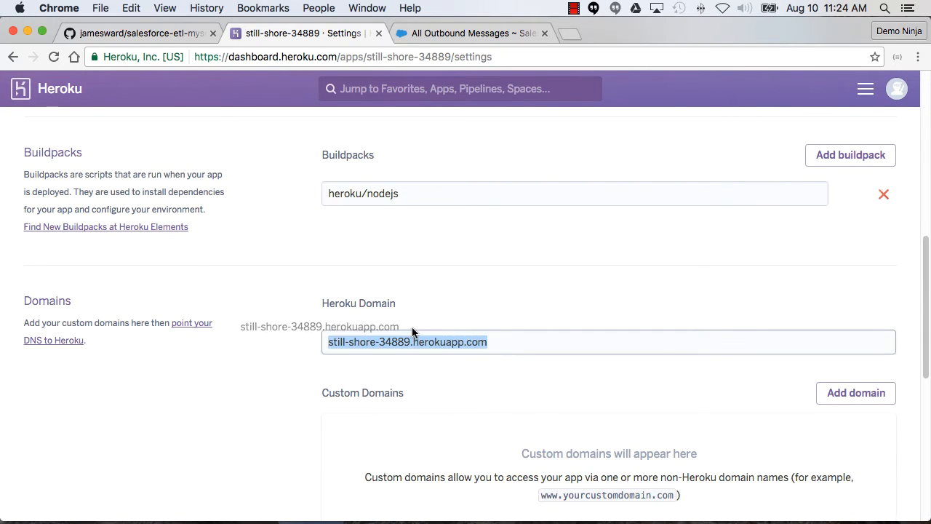
mouse_move(555, 270)
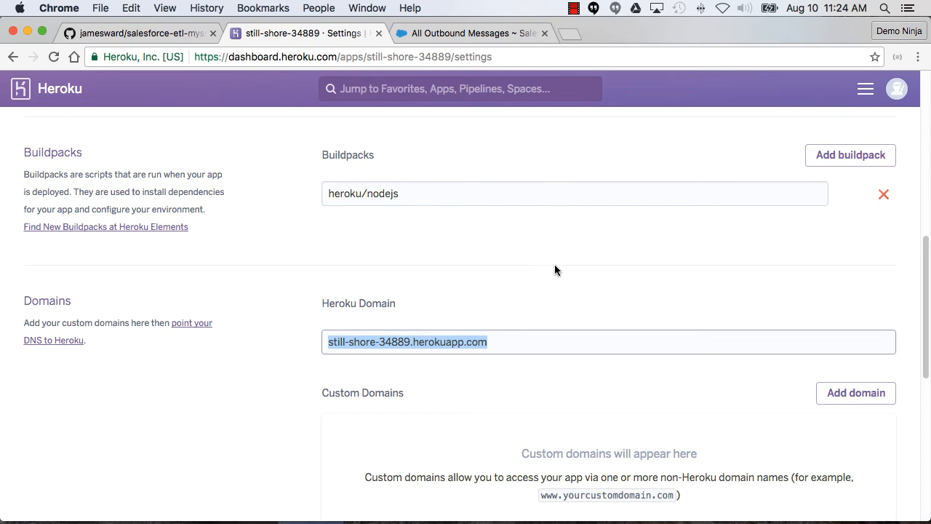
scroll(down, 3)
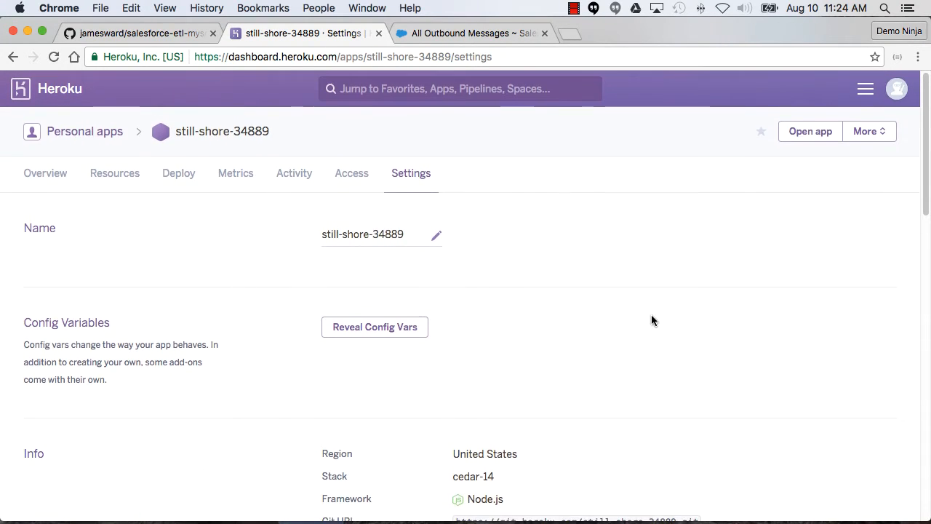
- Search Setup Quick Find for 'work' to reach the All Workflow Rules page
click(469, 33)
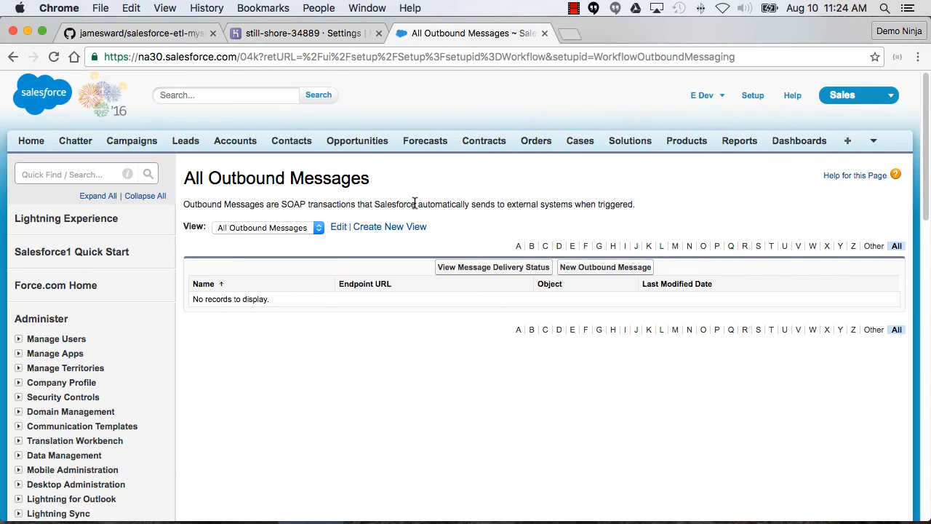
mouse_move(219, 394)
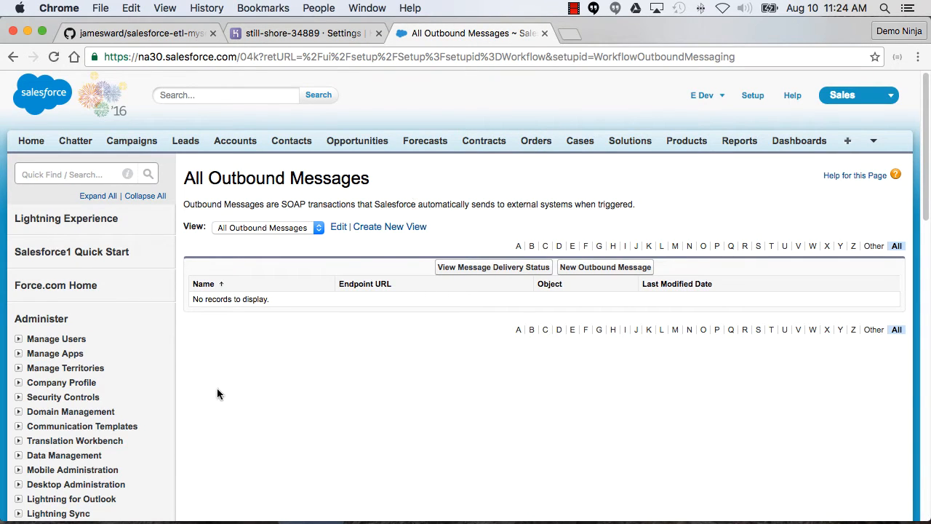
mouse_move(213, 394)
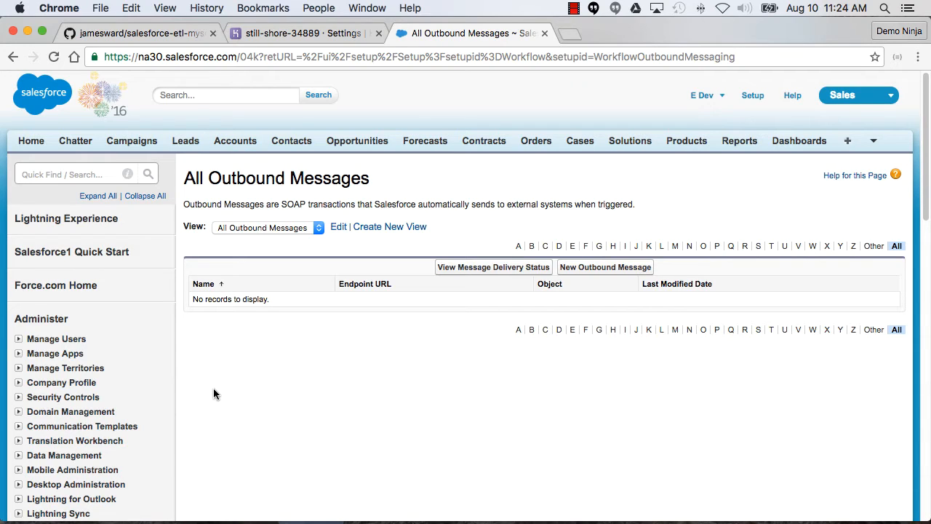
mouse_move(222, 361)
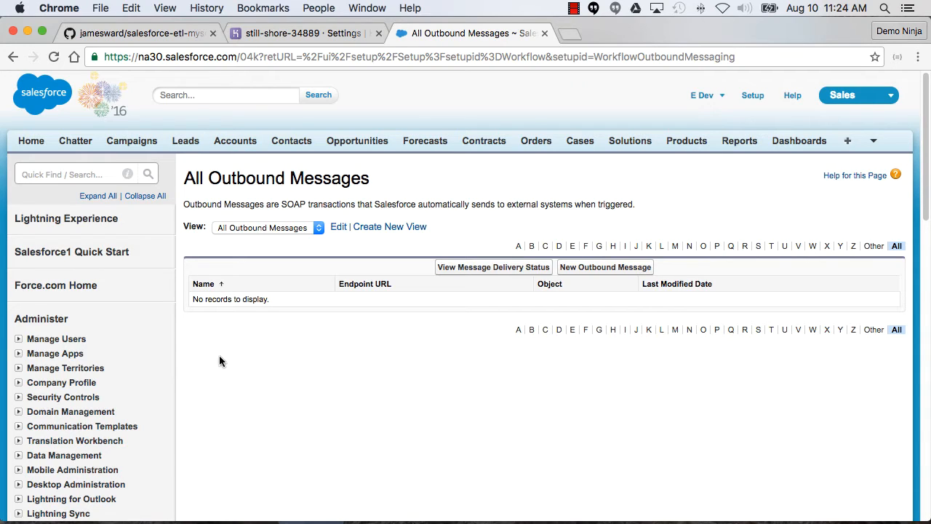
click(69, 174)
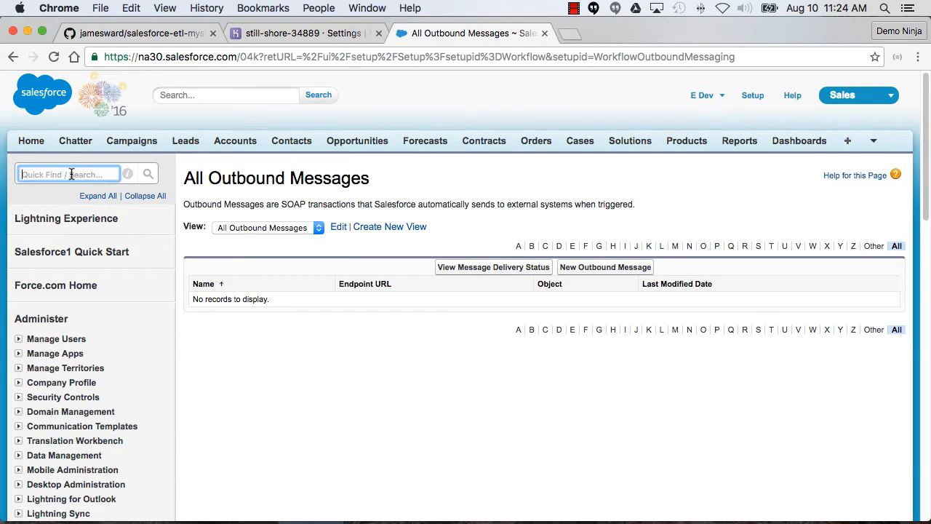
text(work)
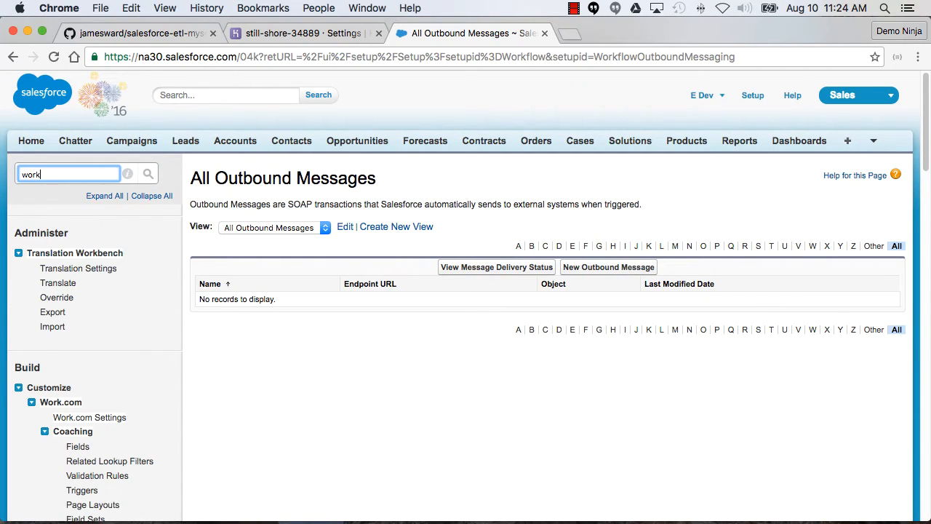
scroll(down, 3)
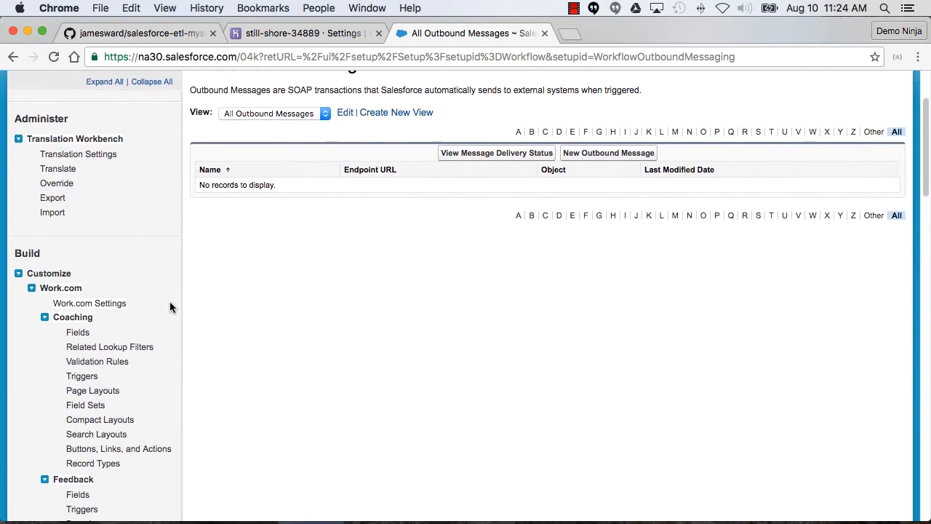
text(work)
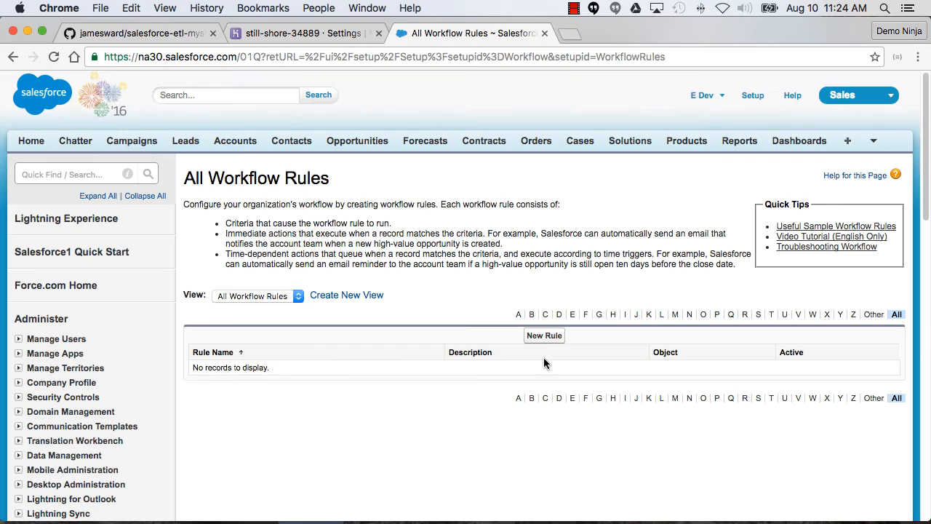
- Start a new workflow rule on the Contact object and continue to Step 2
click(544, 335)
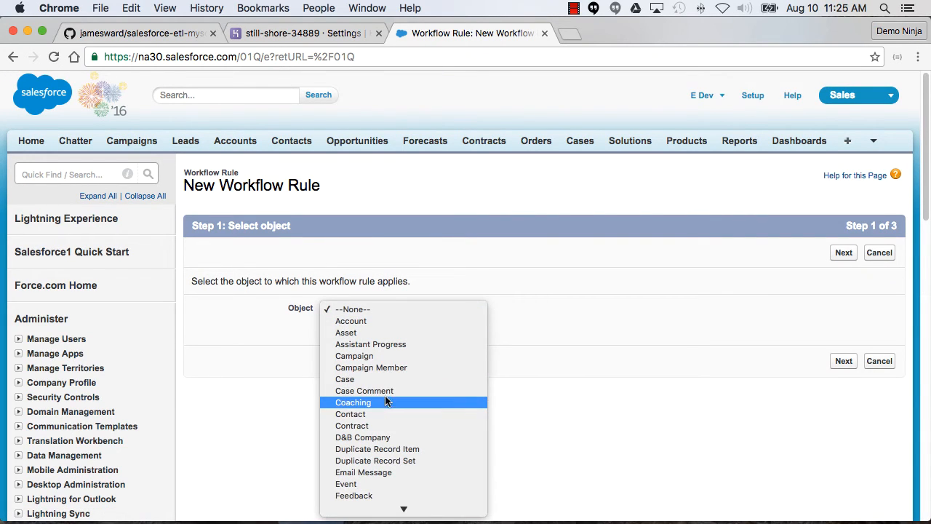
mouse_move(378, 414)
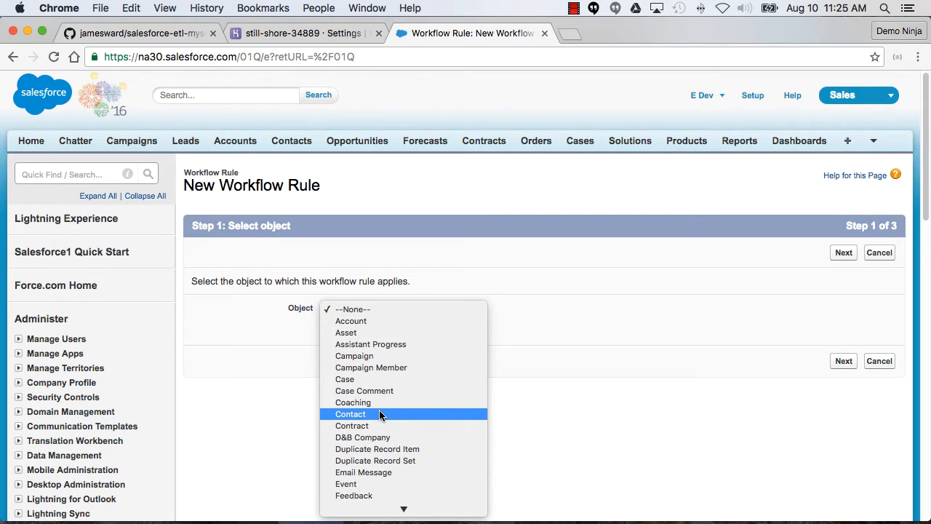
click(350, 414)
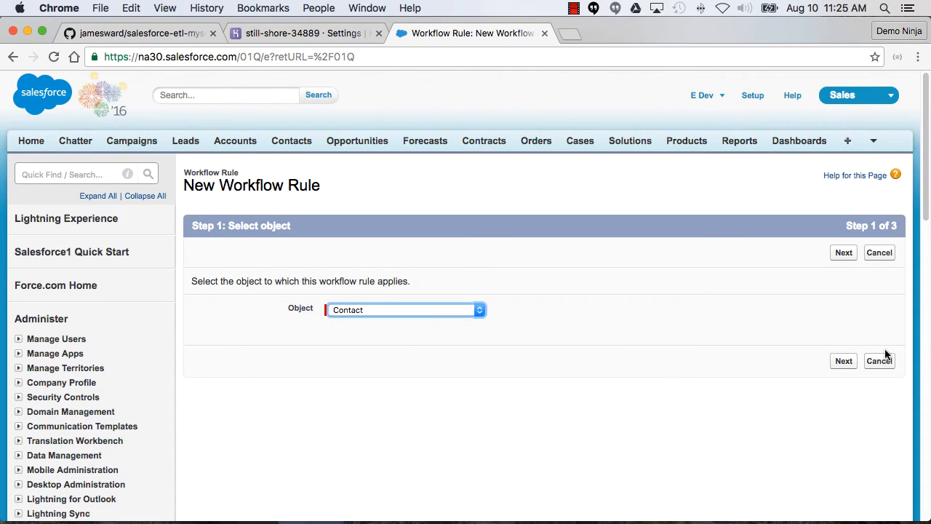
click(843, 252)
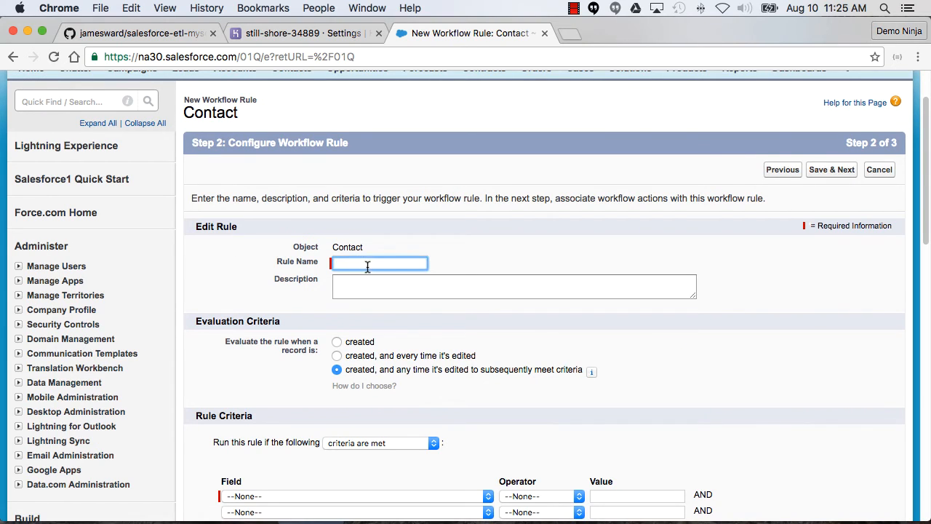
- Name the Contact rule 'ETL to MySQL', evaluated when created and every time it's edited
text(ETL to)
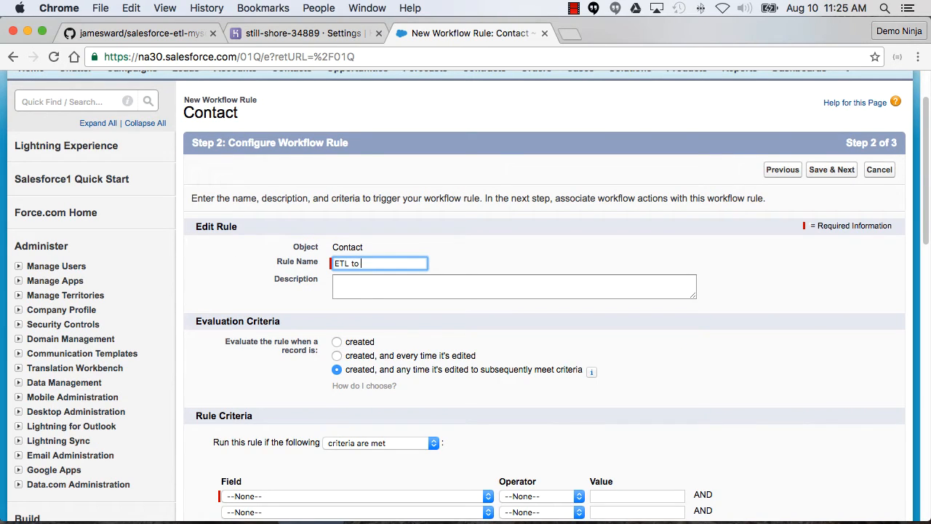
text(MySQL)
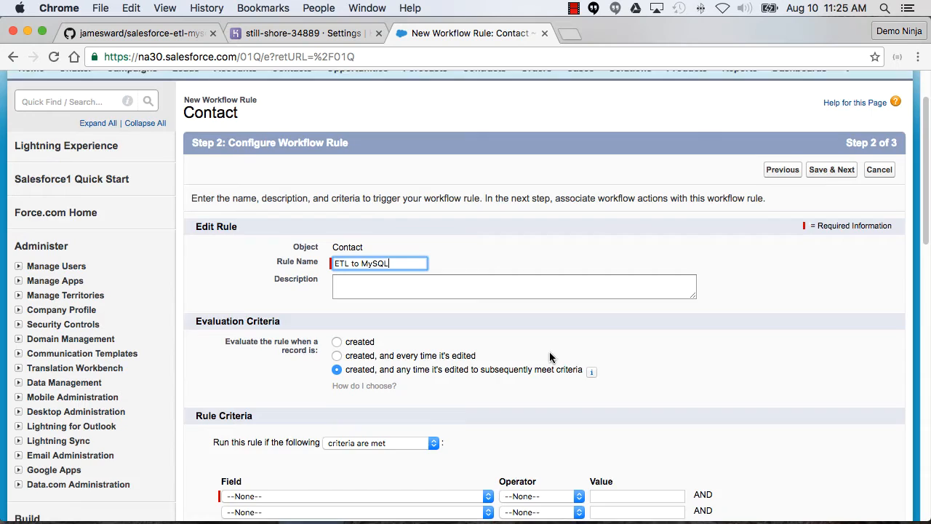
scroll(down, 3)
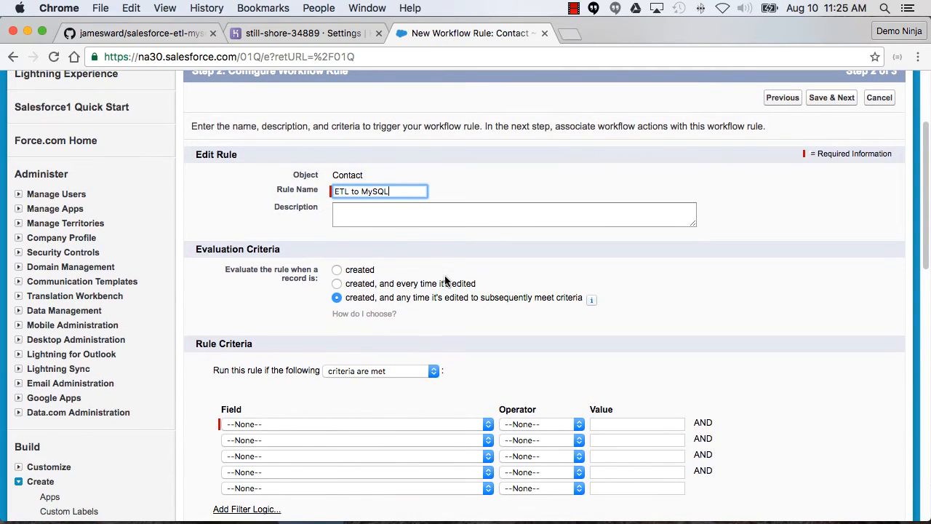
click(337, 283)
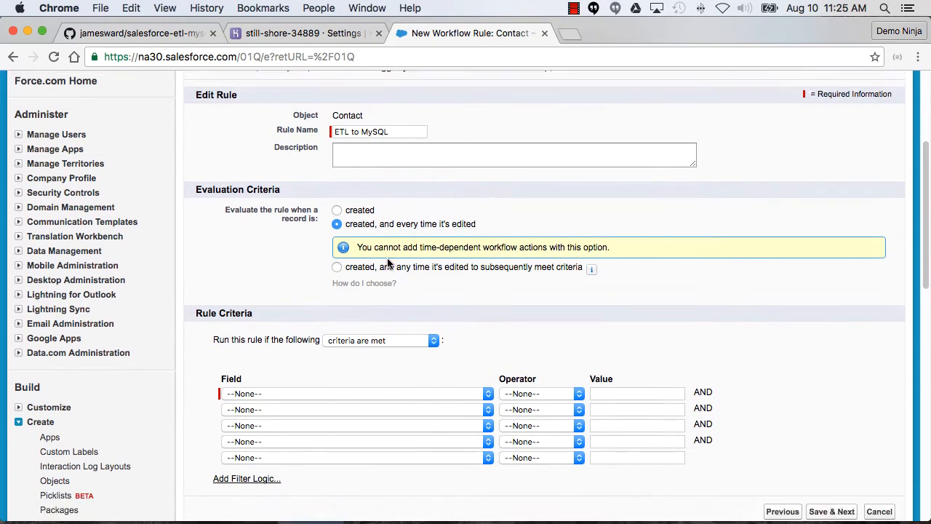
scroll(down, 3)
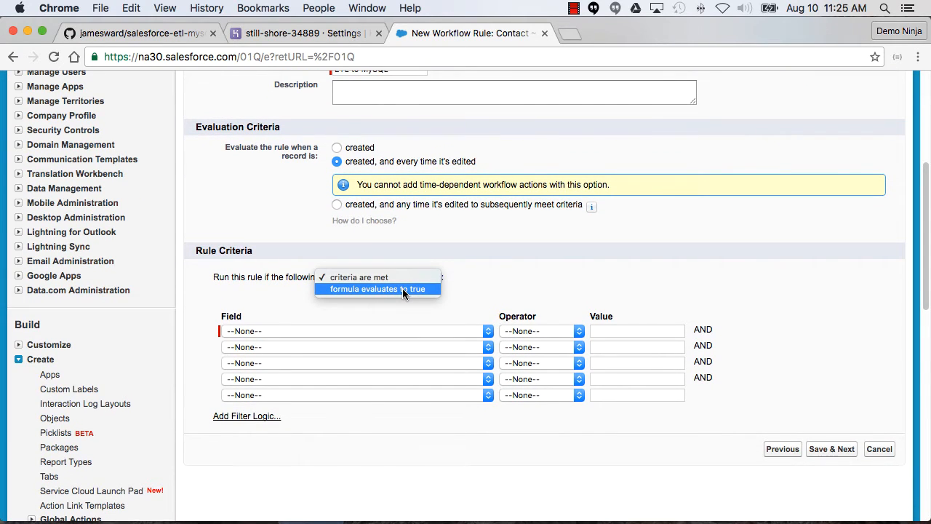
- Set the rule criterion to the formula True, check its syntax, and save the rule
click(377, 289)
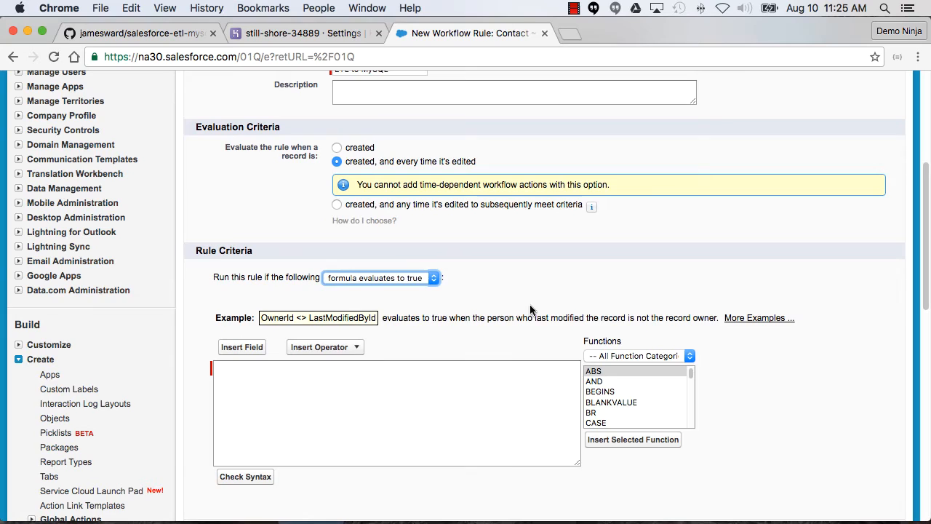
scroll(down, 3)
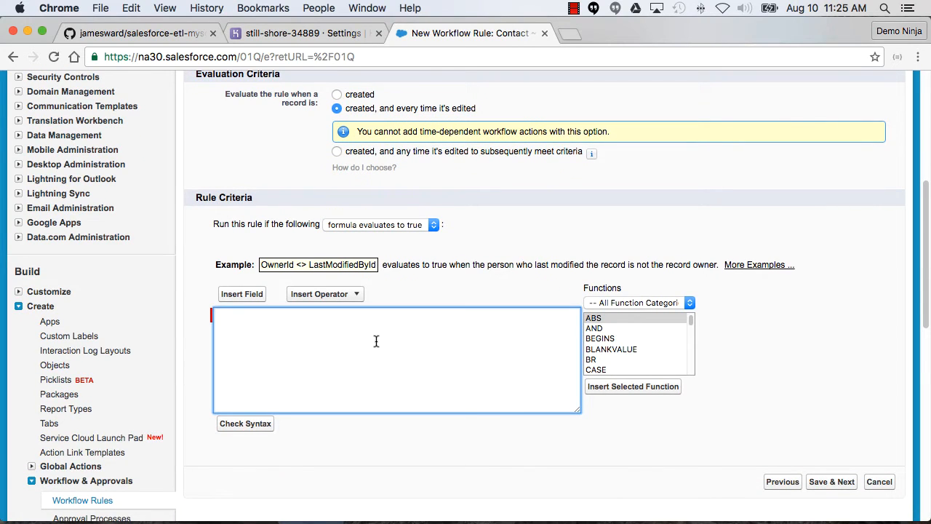
text(True)
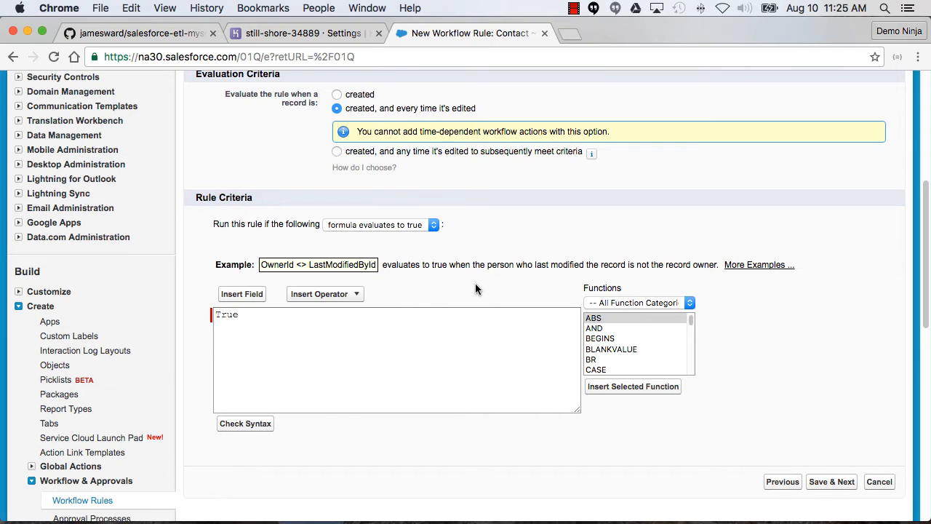
click(245, 423)
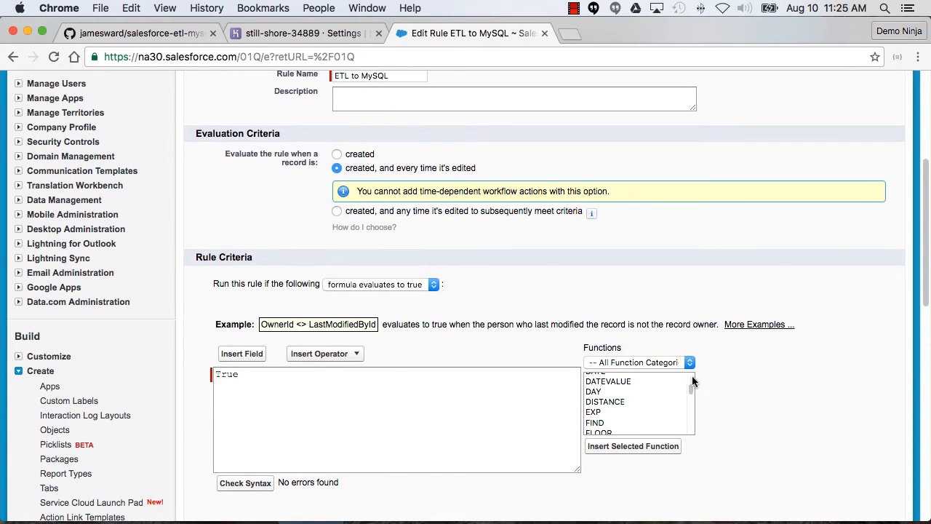
scroll(down, 3)
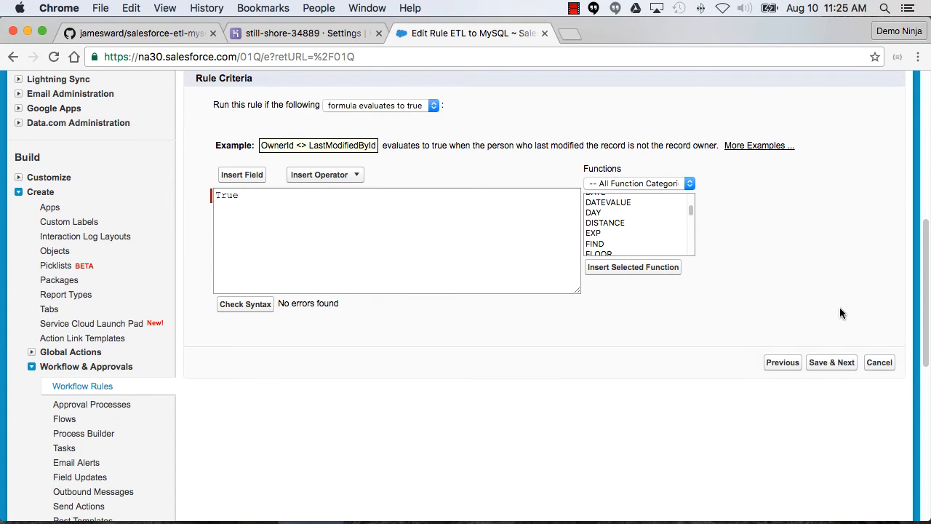
click(831, 361)
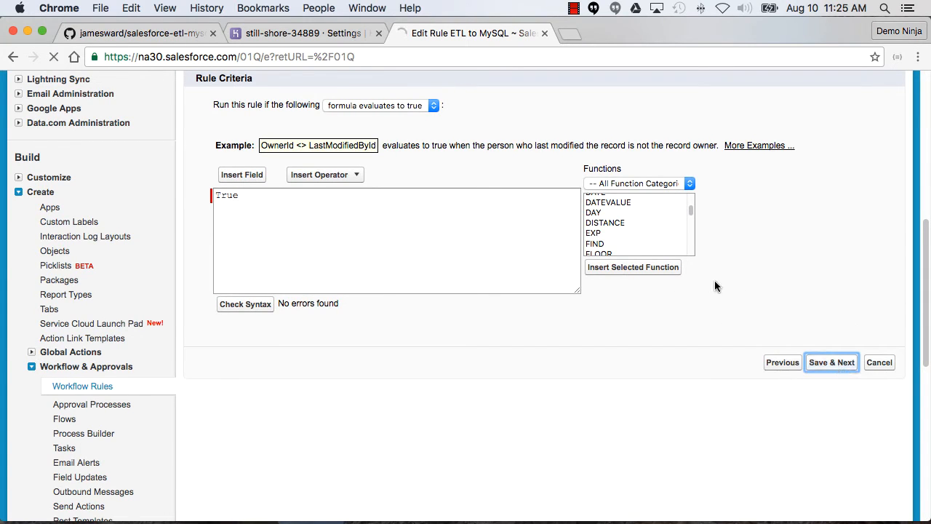
- Add a New Outbound Message as an immediate workflow action of the rule
click(831, 362)
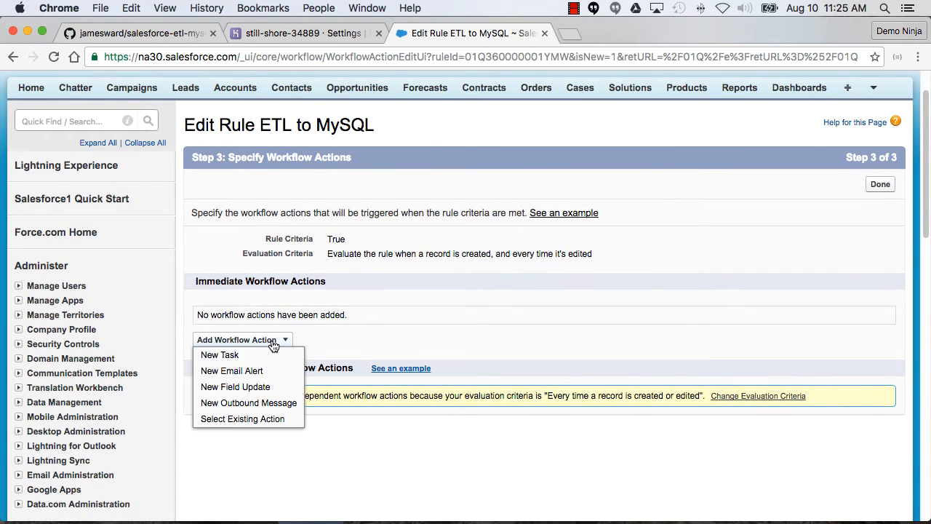
mouse_move(249, 402)
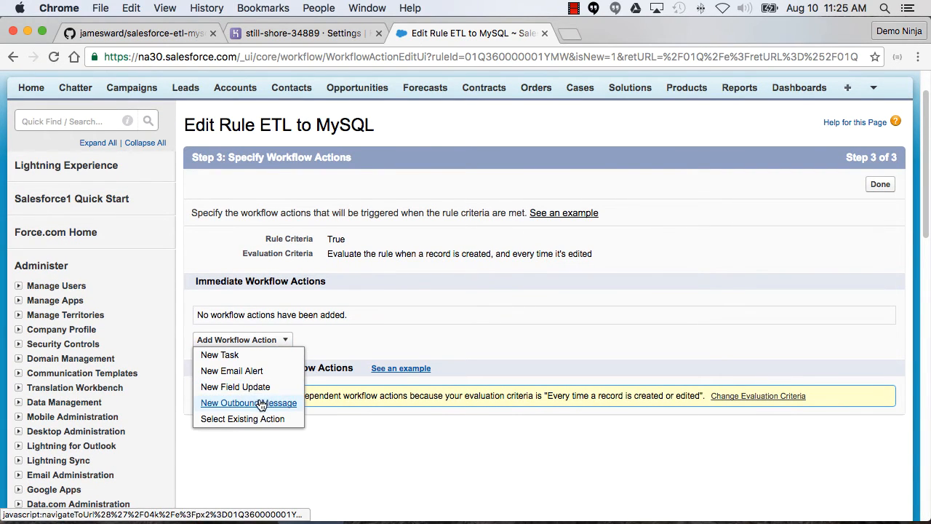
click(248, 402)
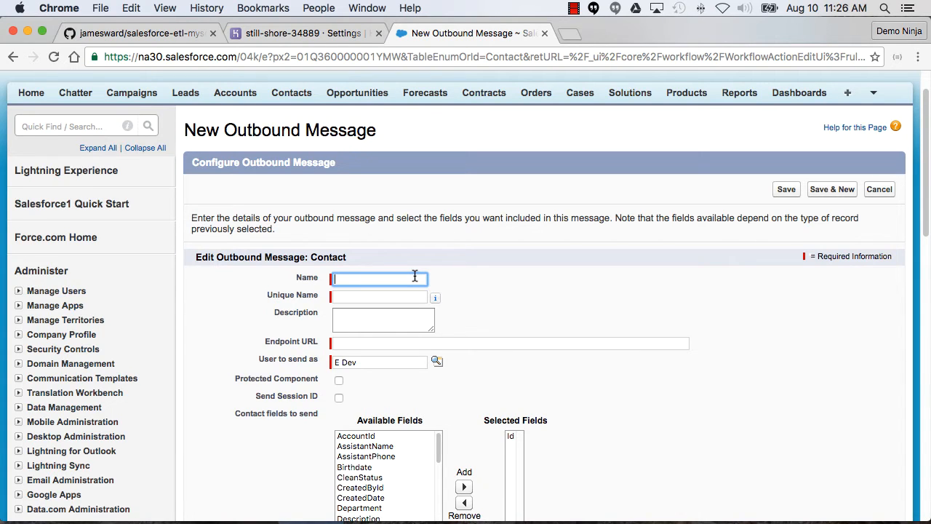
- Name the outbound message 'ETL to Heroku' with the still-shore-34889 Heroku endpoint URL
text(ETL to Heroku)
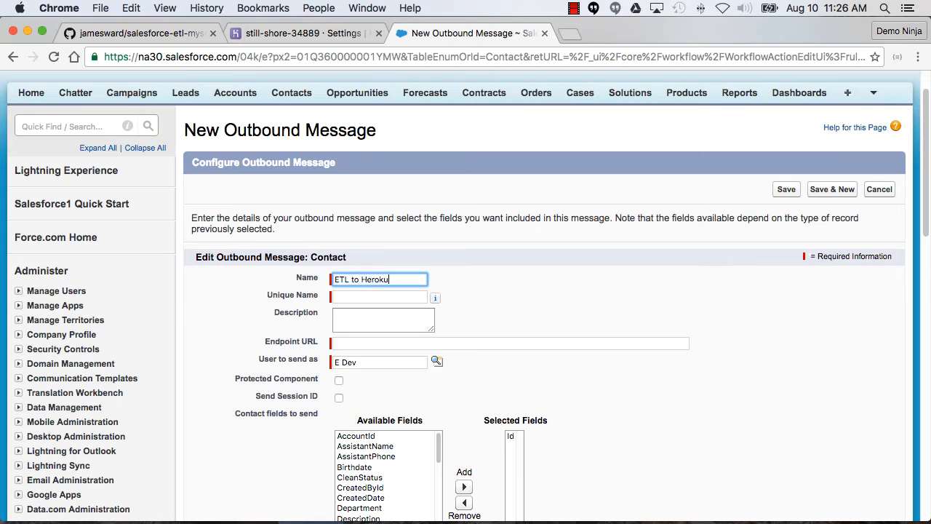
click(378, 295)
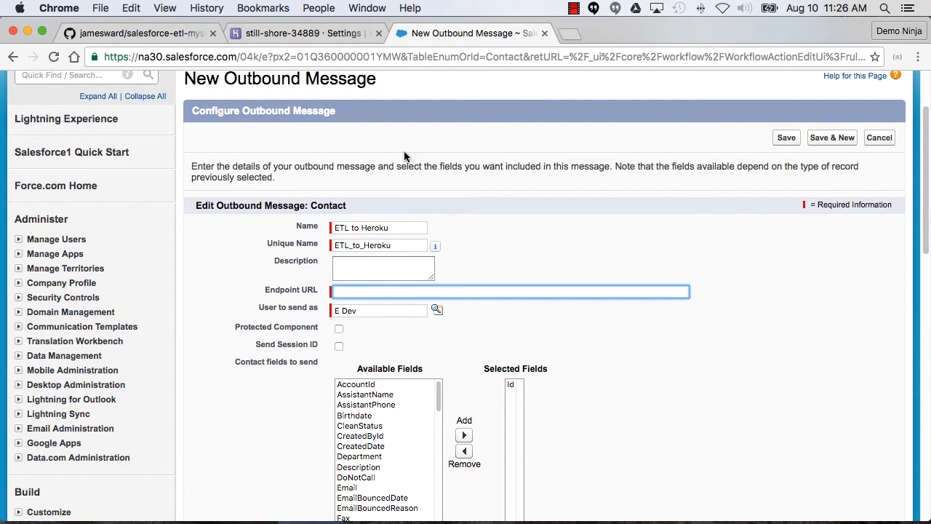
click(298, 32)
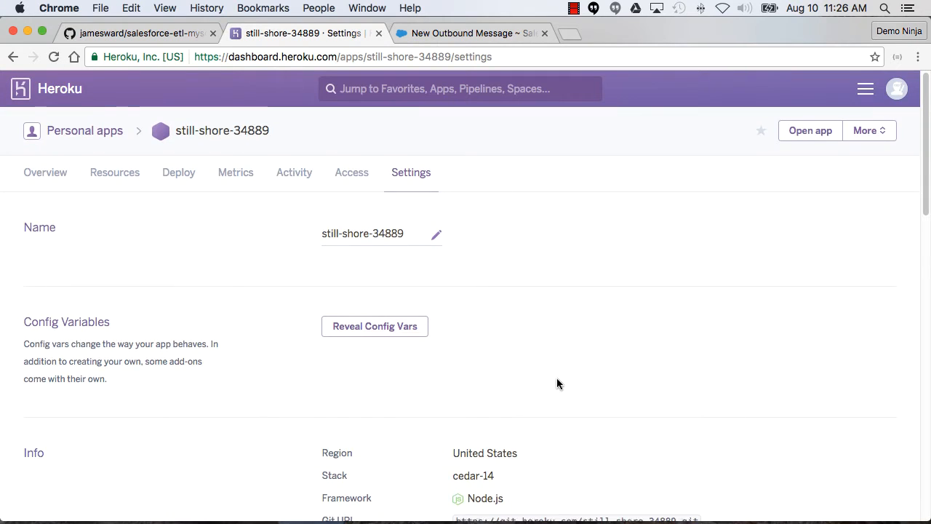
scroll(down, 3)
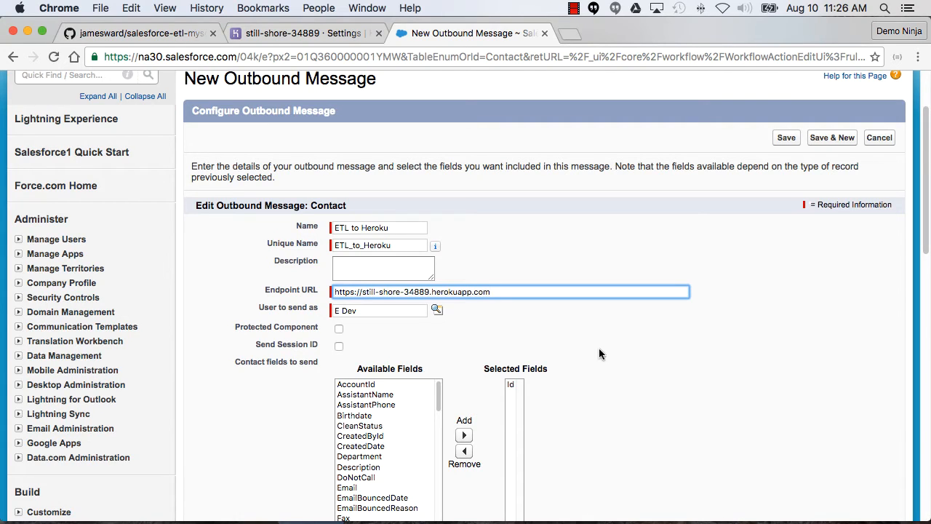
scroll(down, 3)
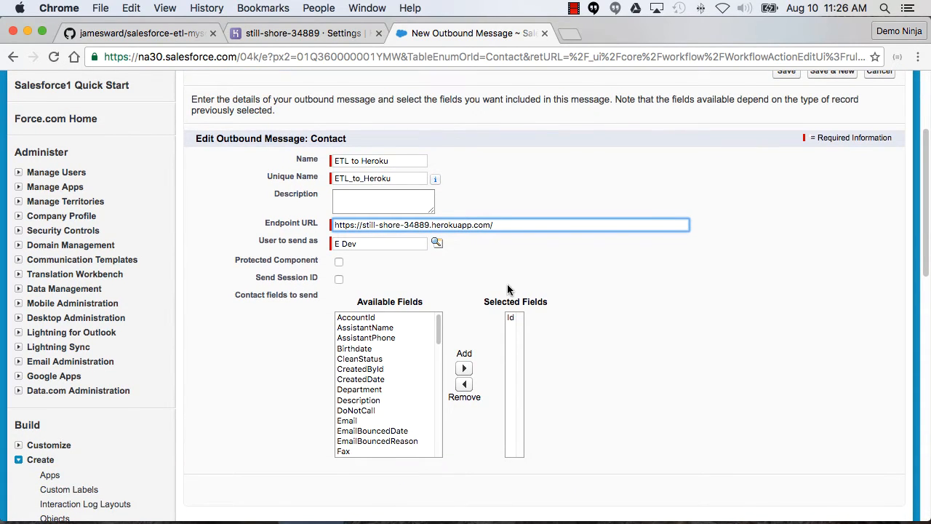
scroll(down, 3)
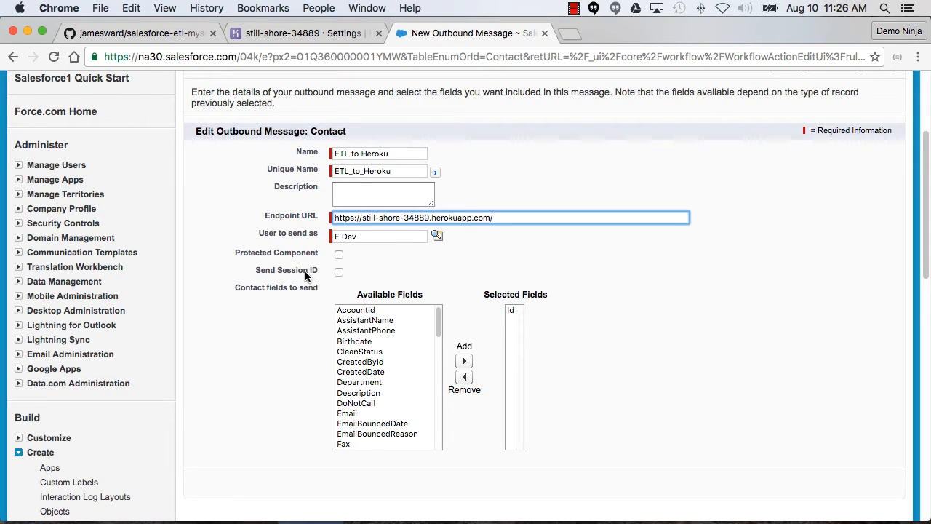
scroll(down, 3)
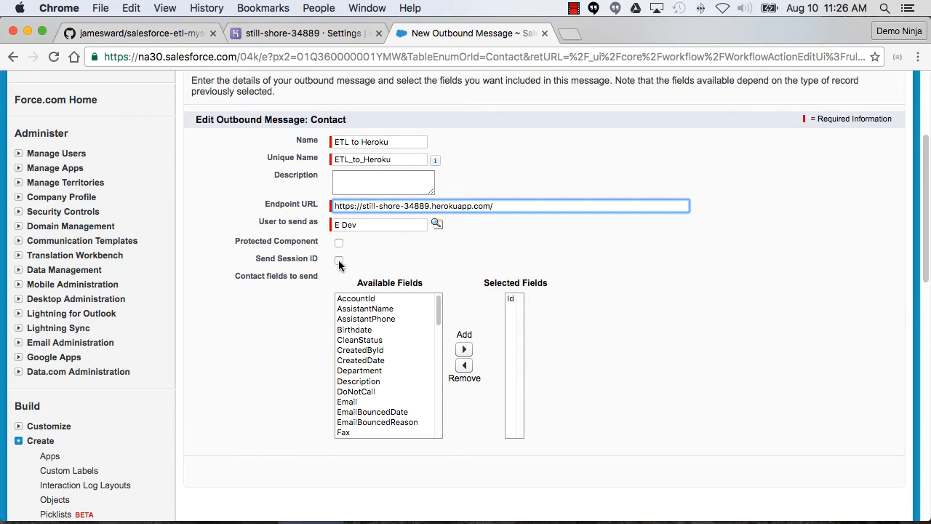
mouse_move(504, 264)
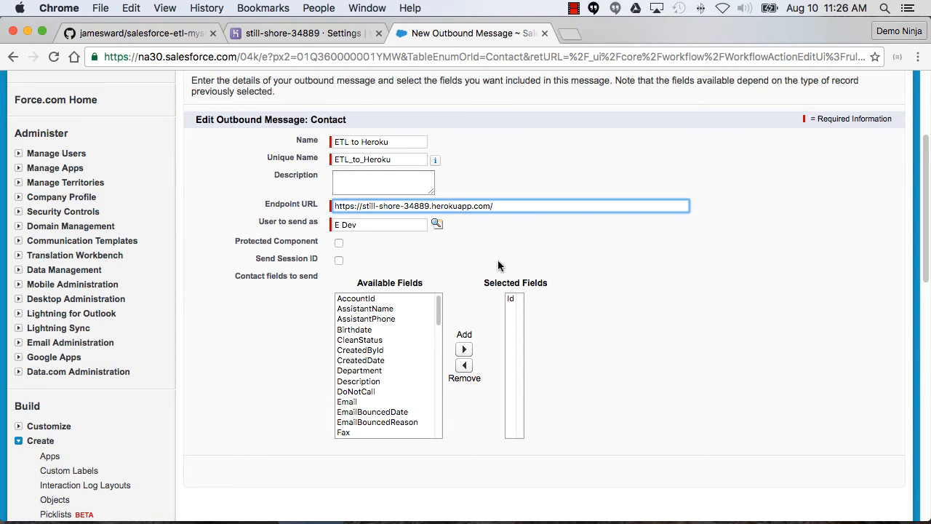
mouse_move(473, 311)
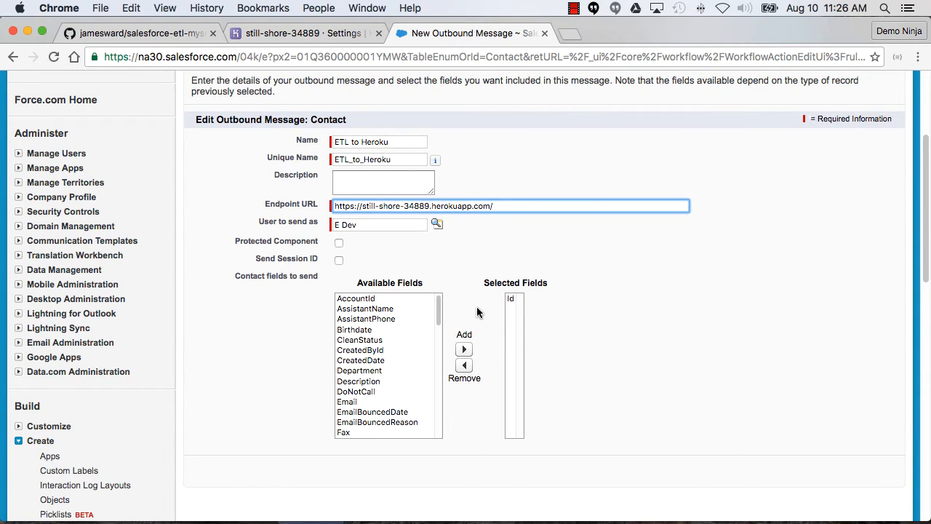
mouse_move(364, 327)
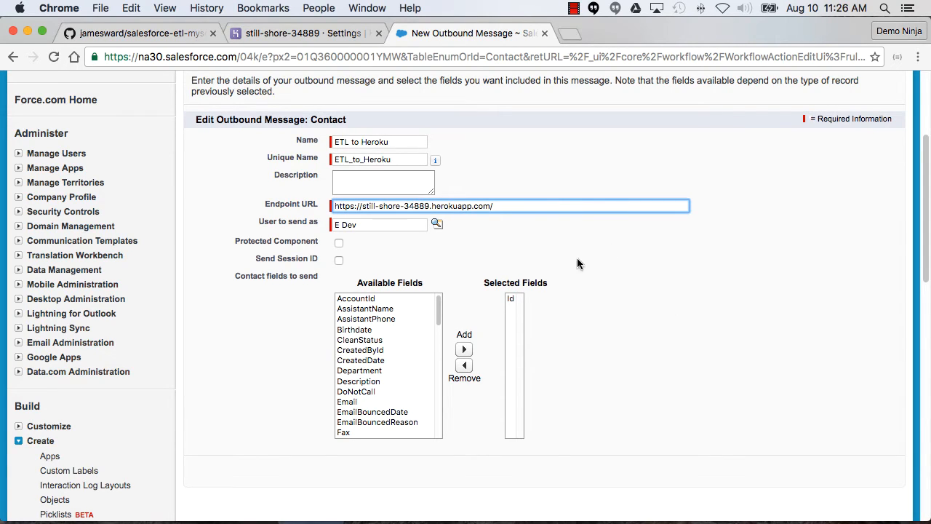
scroll(down, 3)
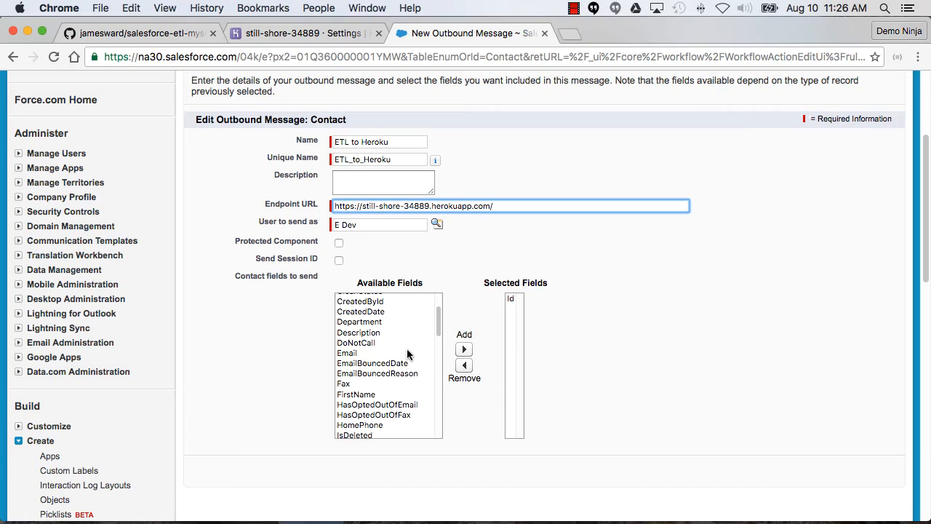
scroll(down, 3)
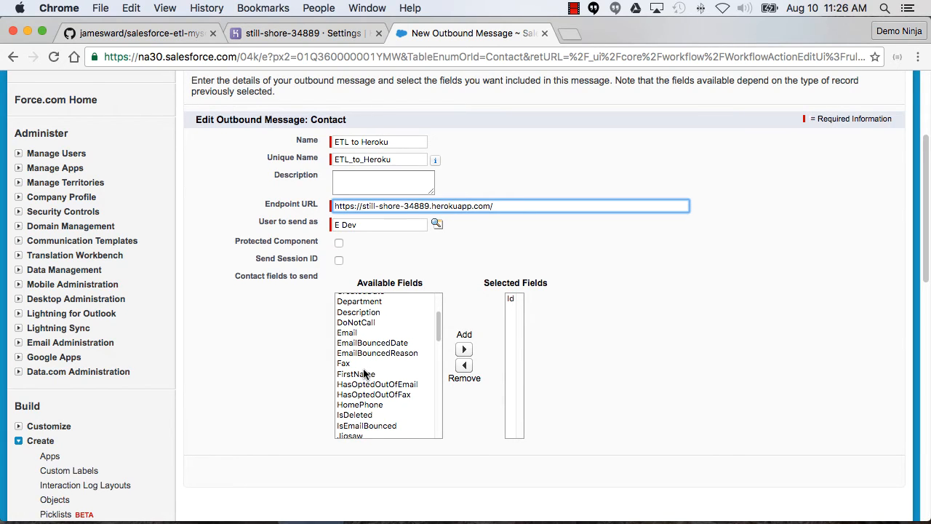
- Add Email, FirstName and LastName to the ETL to Heroku outbound message and save it
click(356, 373)
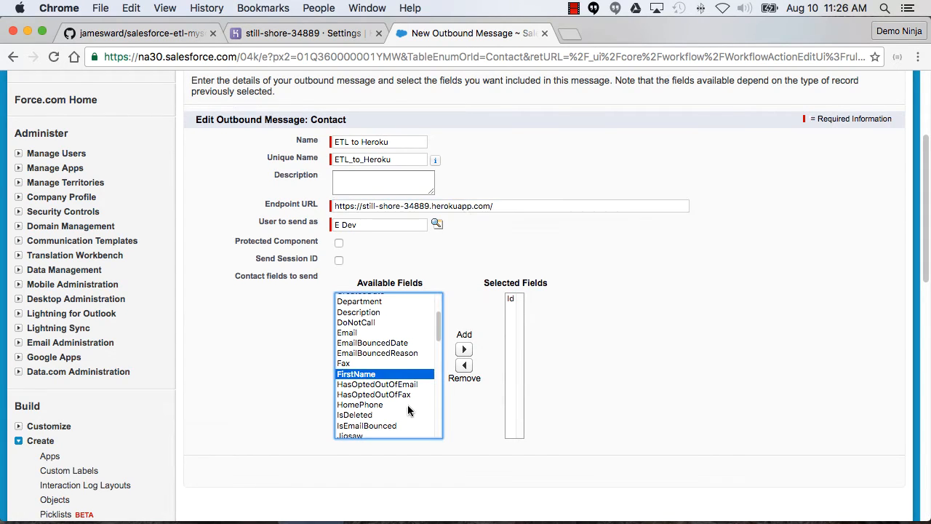
scroll(down, 3)
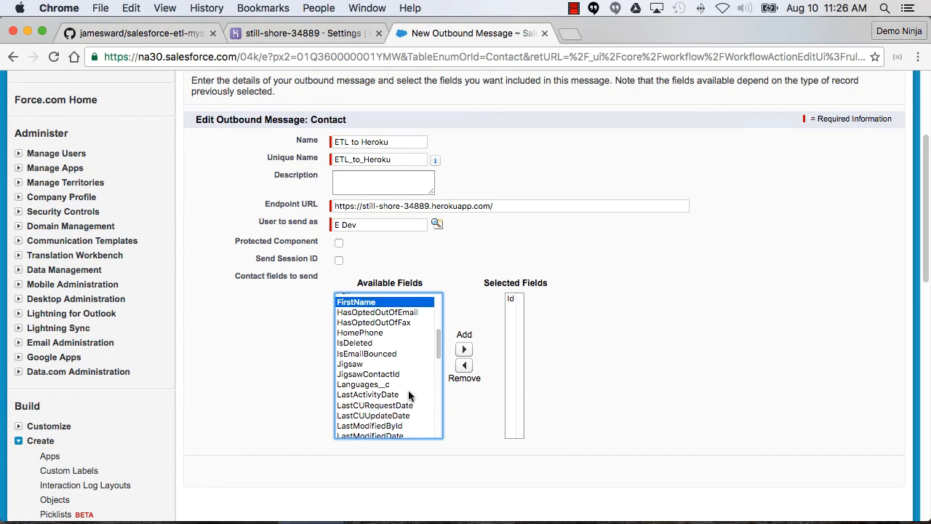
scroll(down, 3)
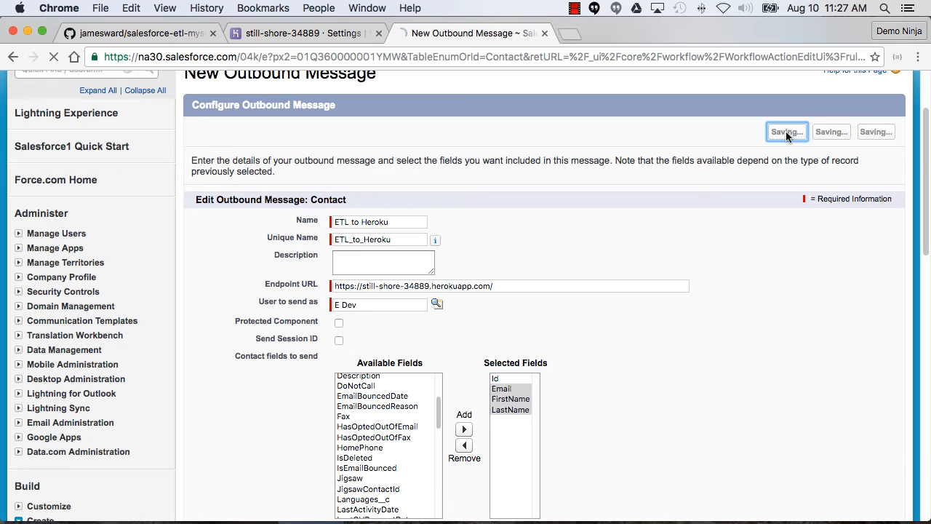
click(786, 132)
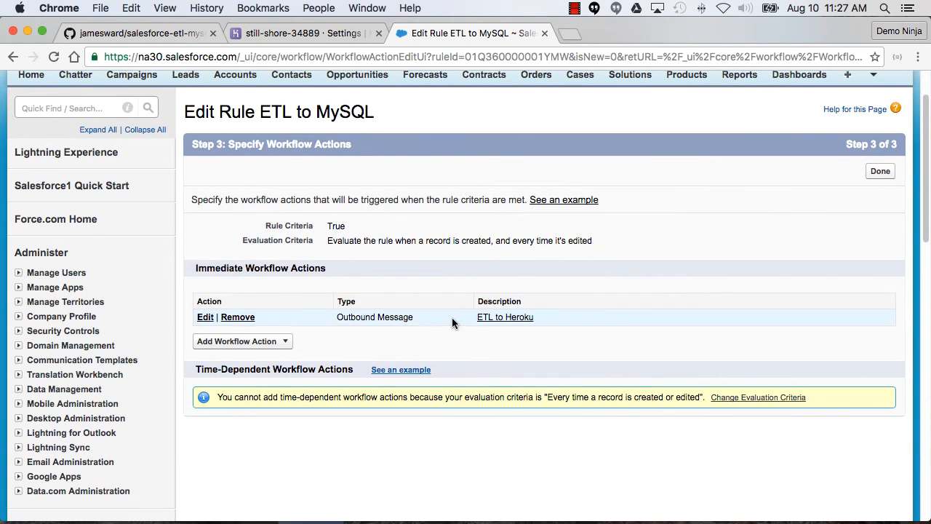
mouse_move(398, 292)
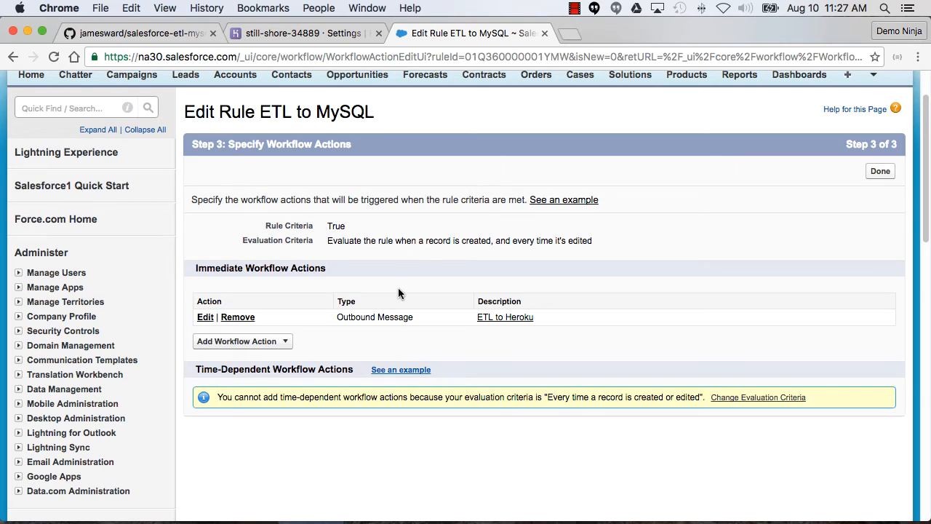
- Finish the workflow actions, activate the ETL to MySQL rule, and return to Heroku settings
scroll(down, 3)
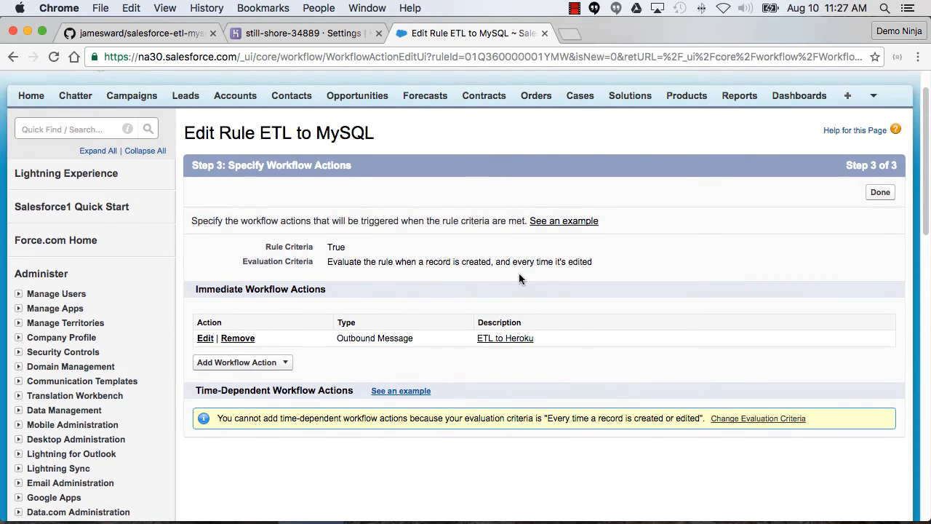
click(879, 192)
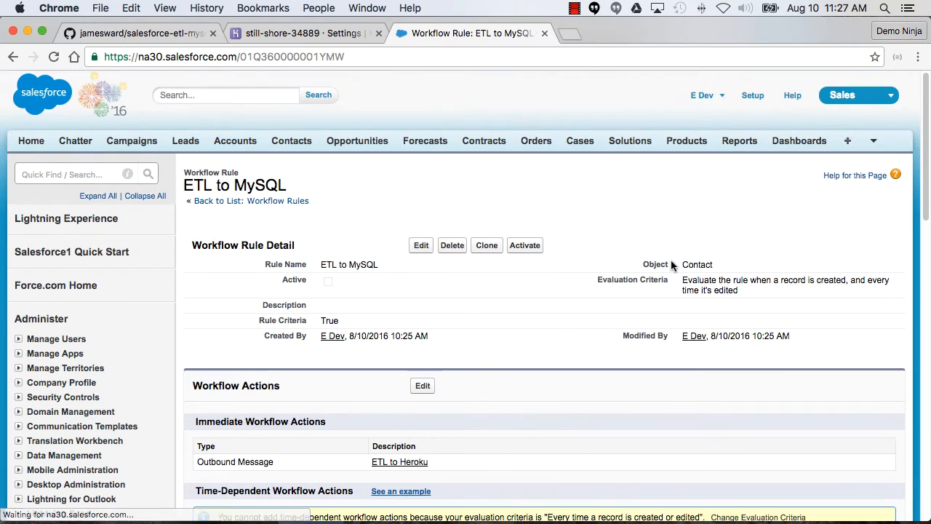
scroll(down, 3)
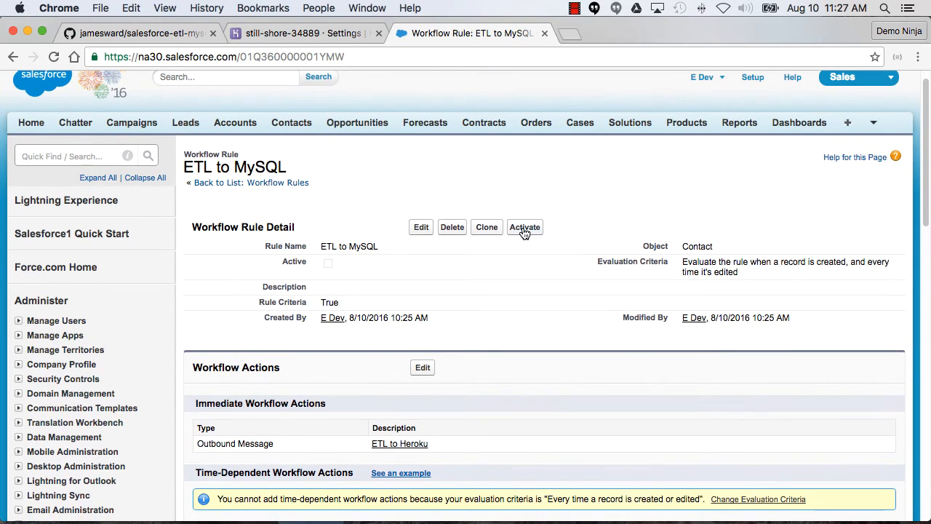
click(524, 227)
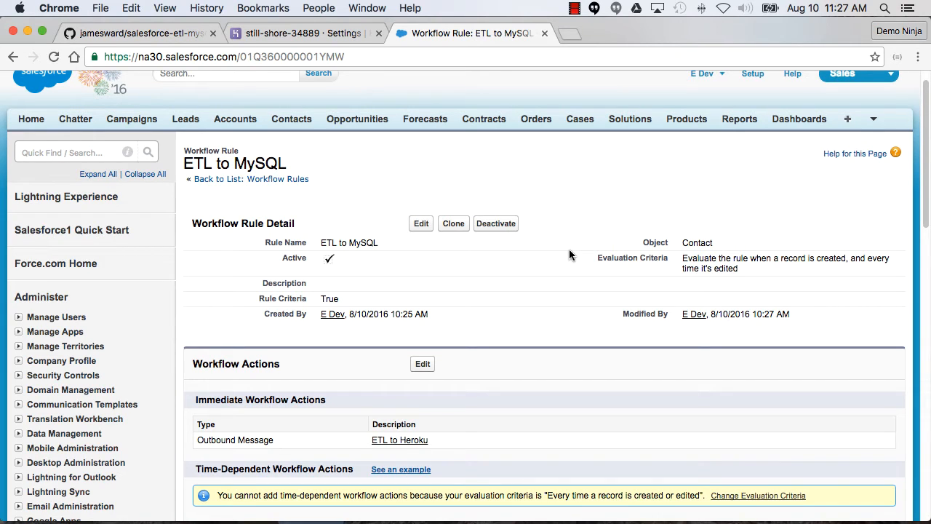
mouse_move(466, 135)
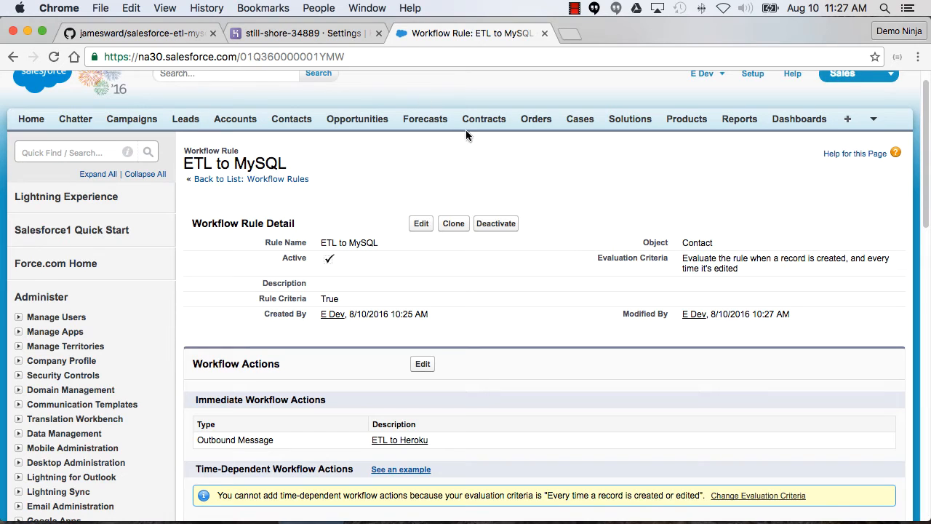
click(298, 32)
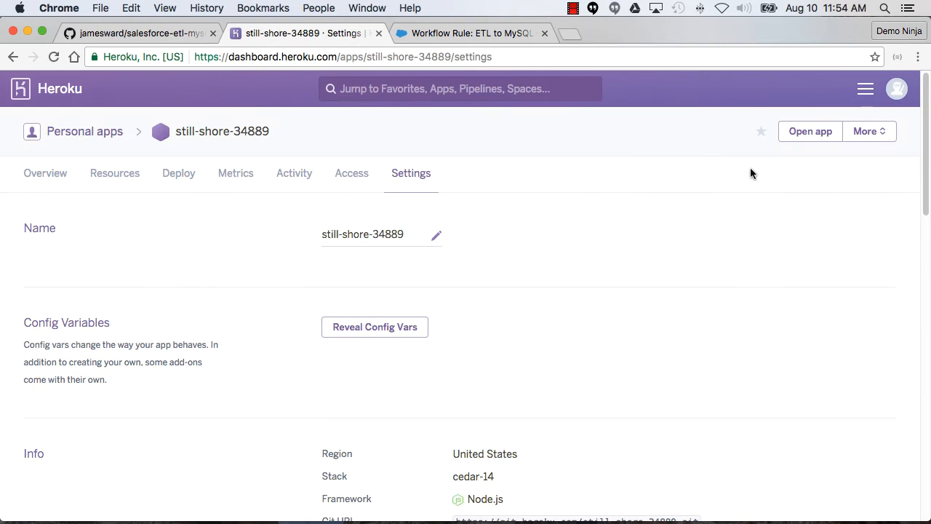
- Open still-shore-34889's logs via More > View logs, then return to the Salesforce rule
click(869, 130)
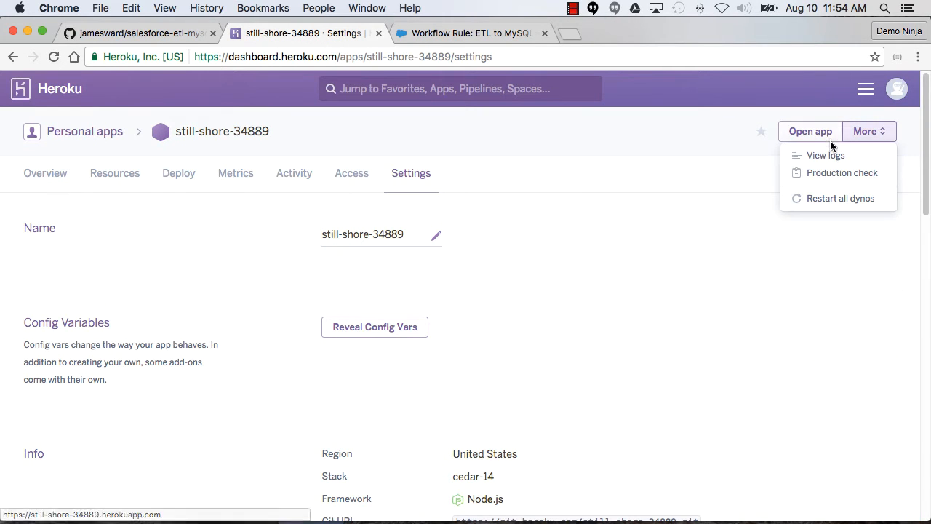
click(826, 155)
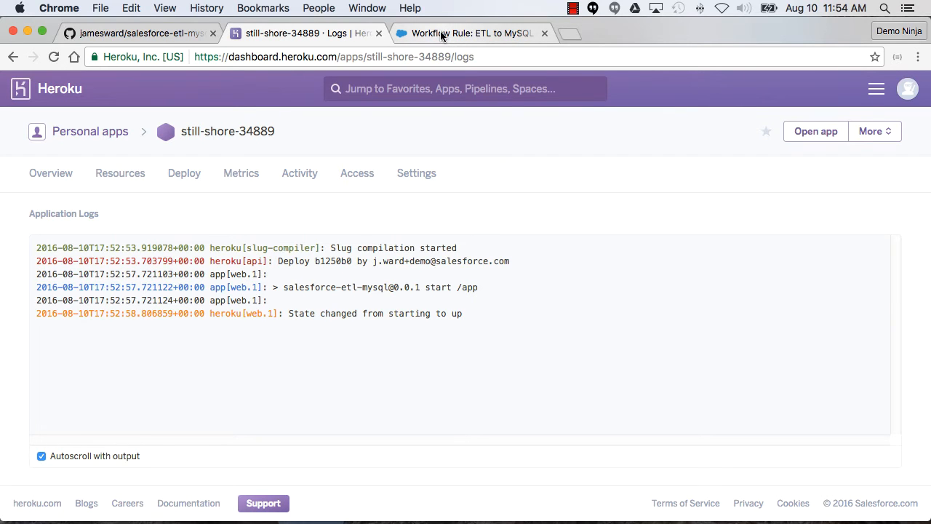
click(471, 33)
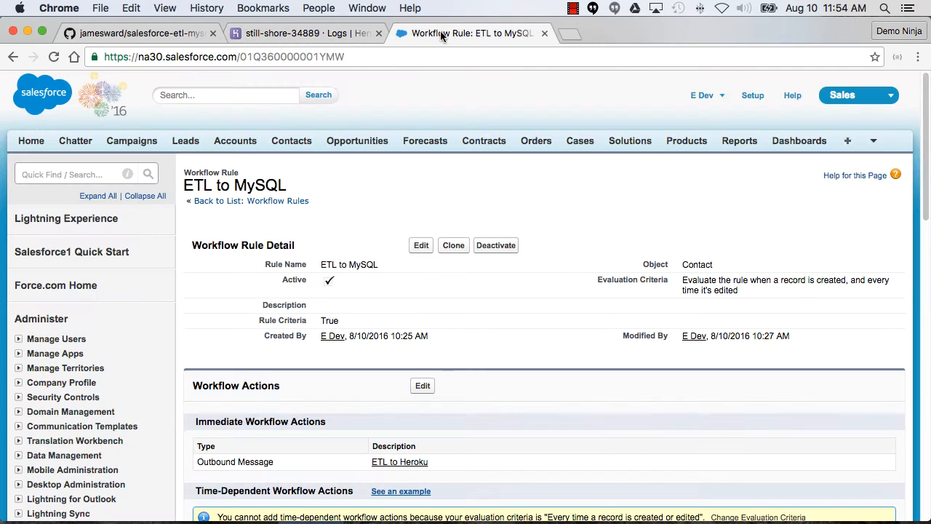
click(291, 141)
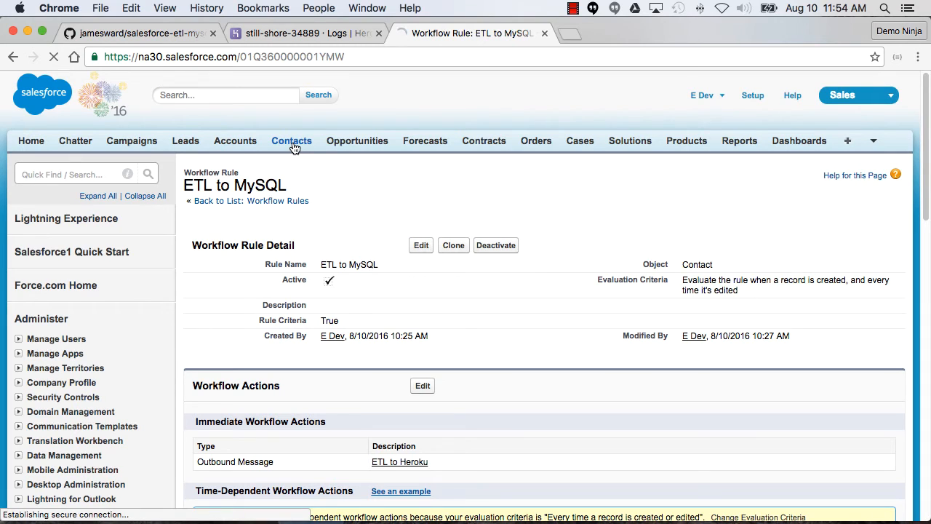
click(291, 140)
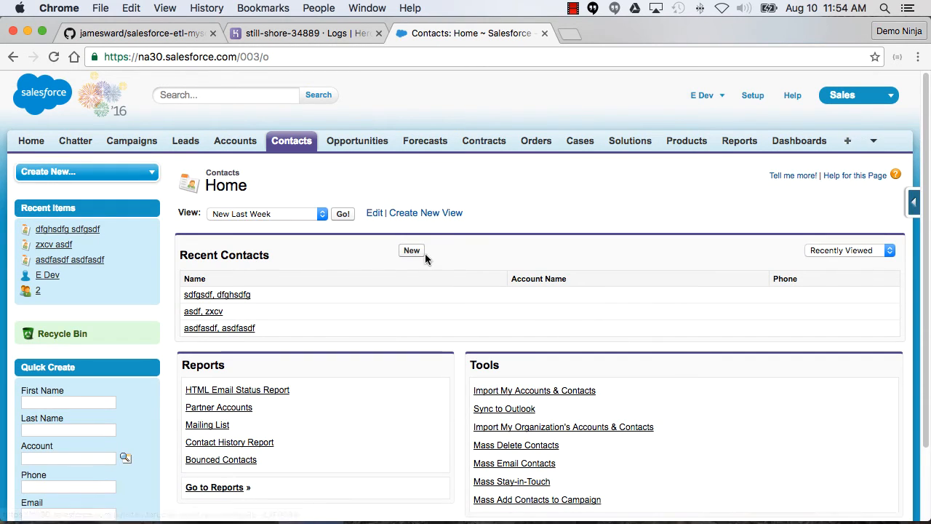
click(412, 250)
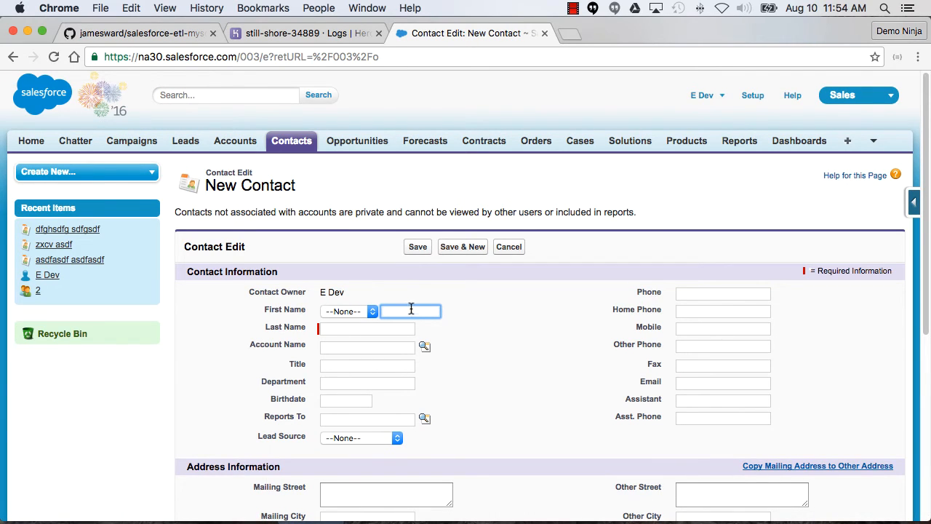
text(zxcv)
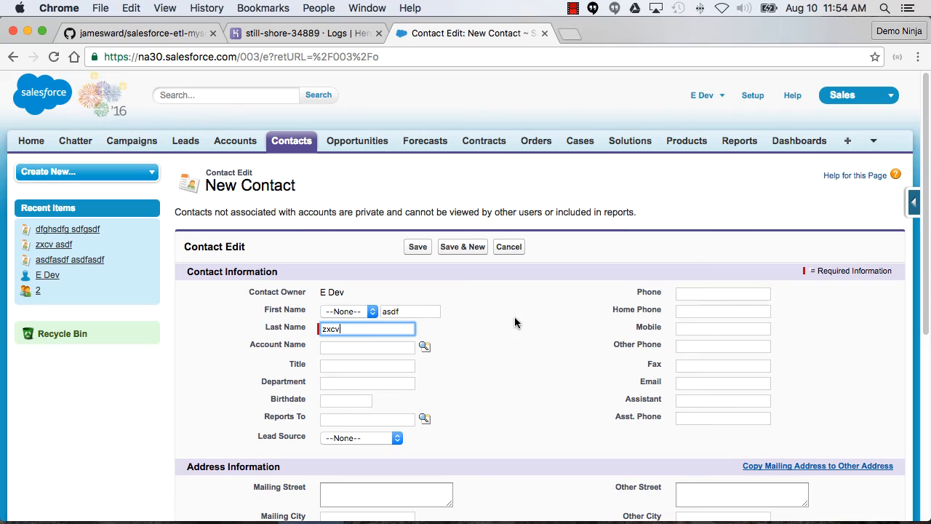
mouse_move(510, 323)
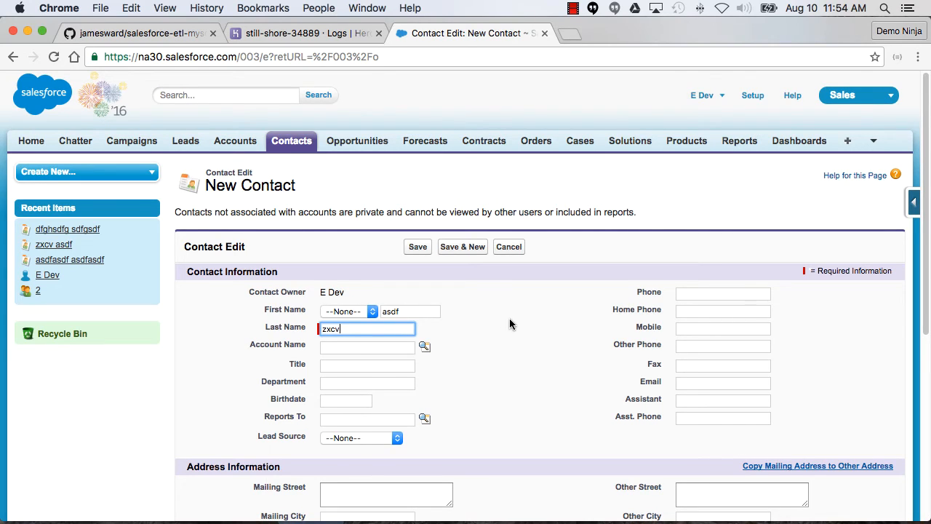
click(723, 383)
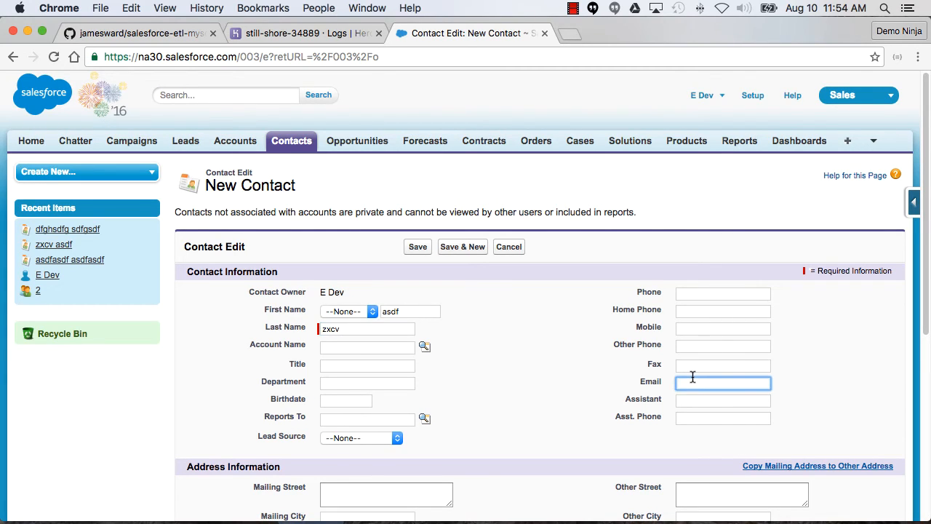
text(asdf@asdf.com)
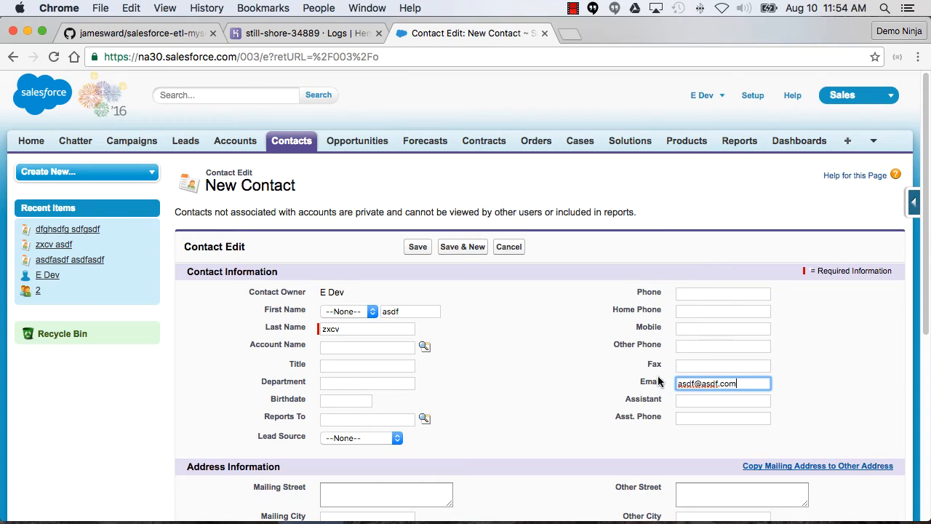
click(418, 247)
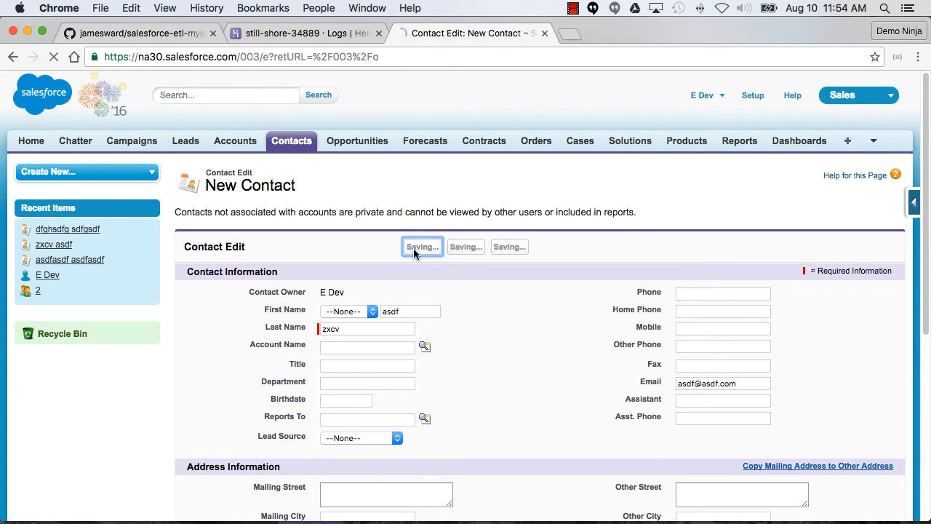
click(423, 246)
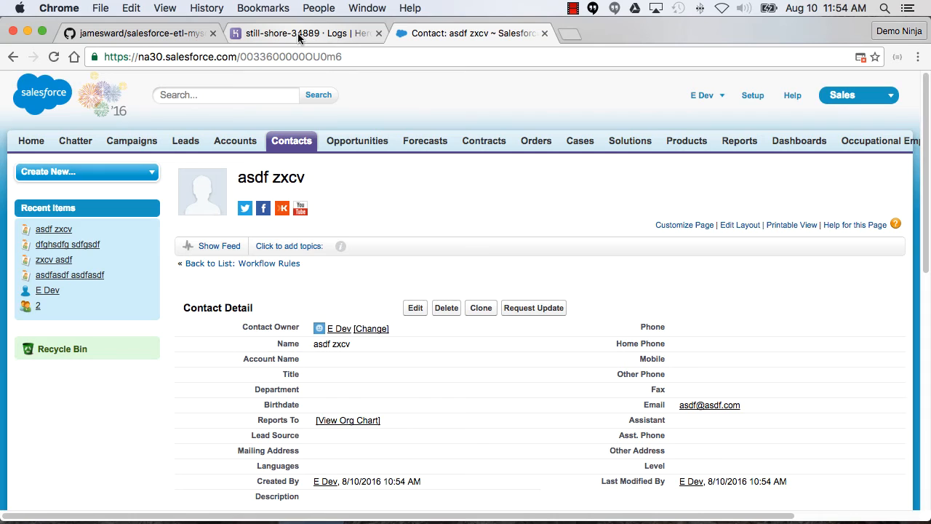
click(298, 33)
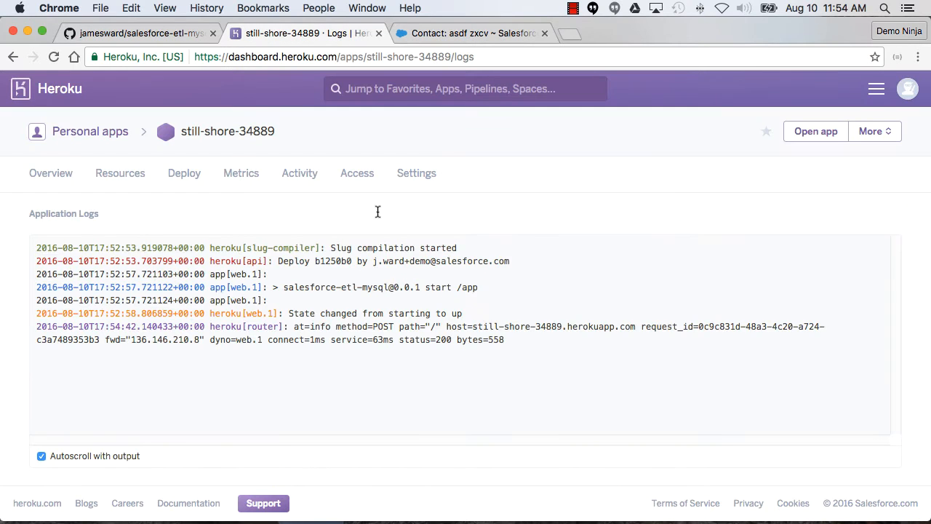
mouse_move(420, 328)
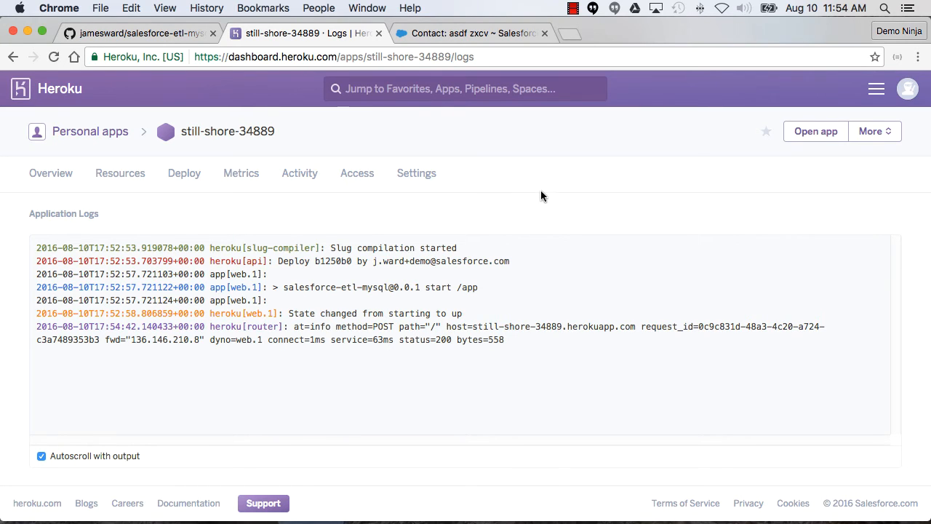
mouse_move(447, 178)
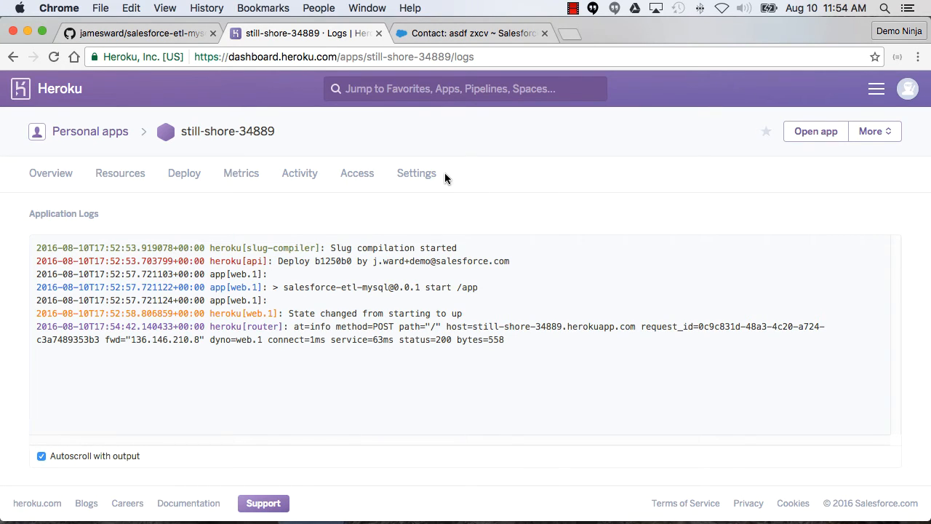
- Open still-shore-34889's Settings and reveal config vars, including CLEARDB_DATABASE_URL
click(416, 173)
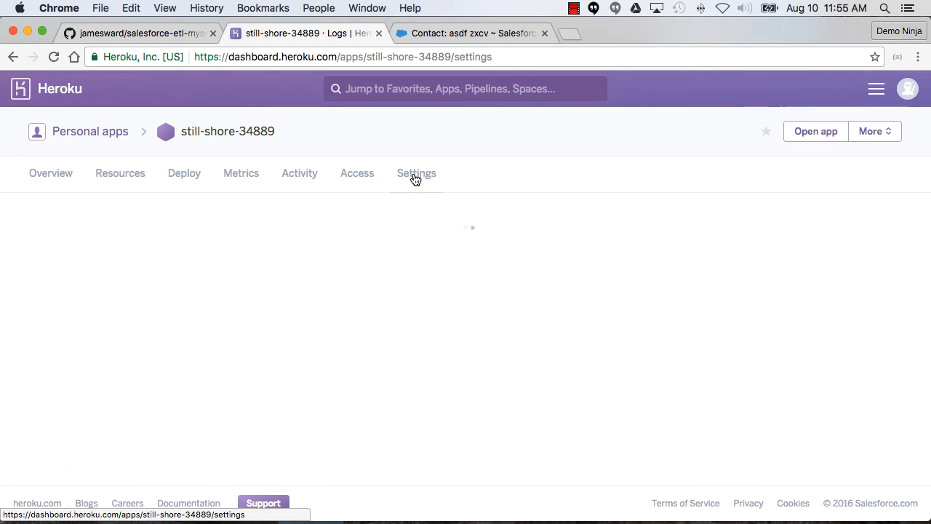
click(416, 173)
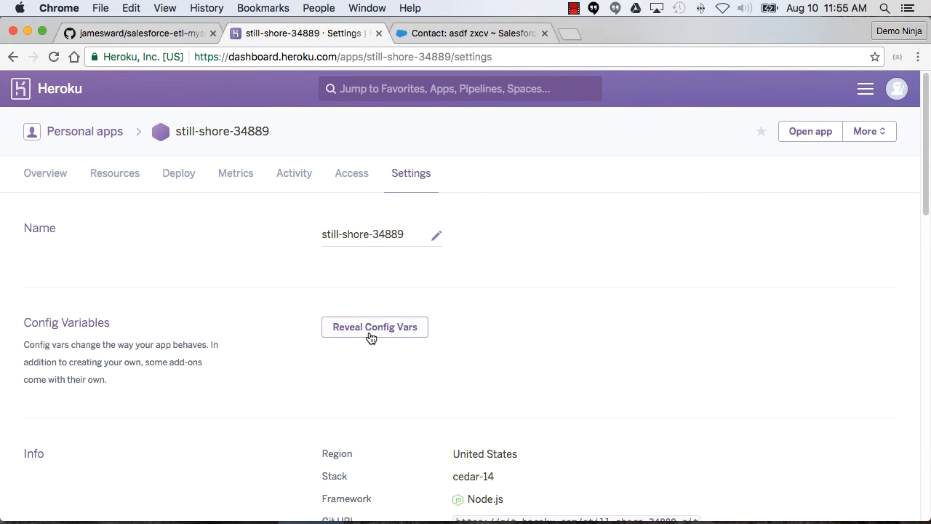
click(374, 326)
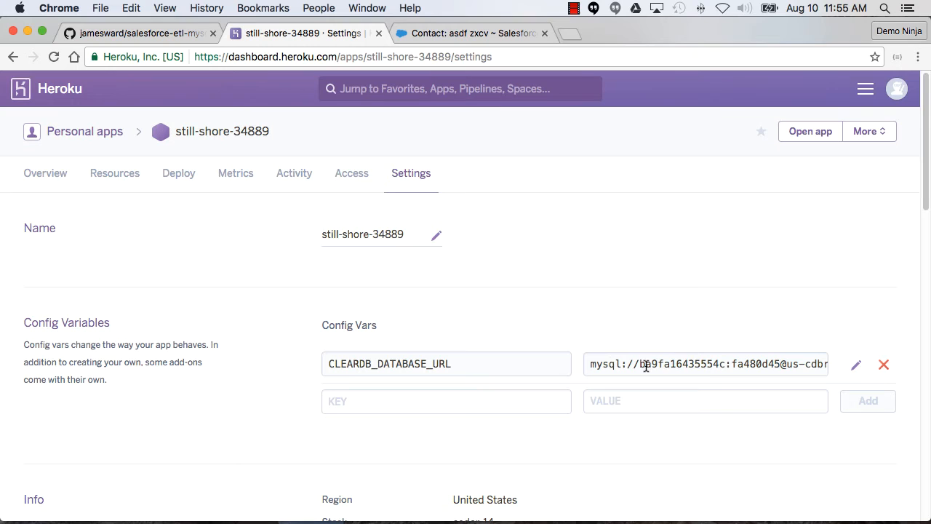
mouse_move(682, 322)
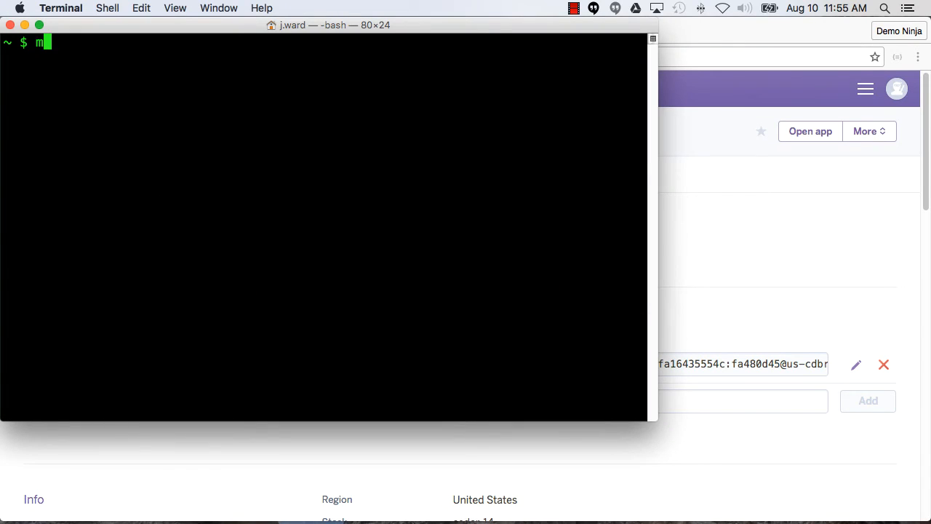
- Connect mysql as user ba9fa16435554c to us-cdbr-iron-east-04.cleardb.net with a password prompt
text(ysql -u)
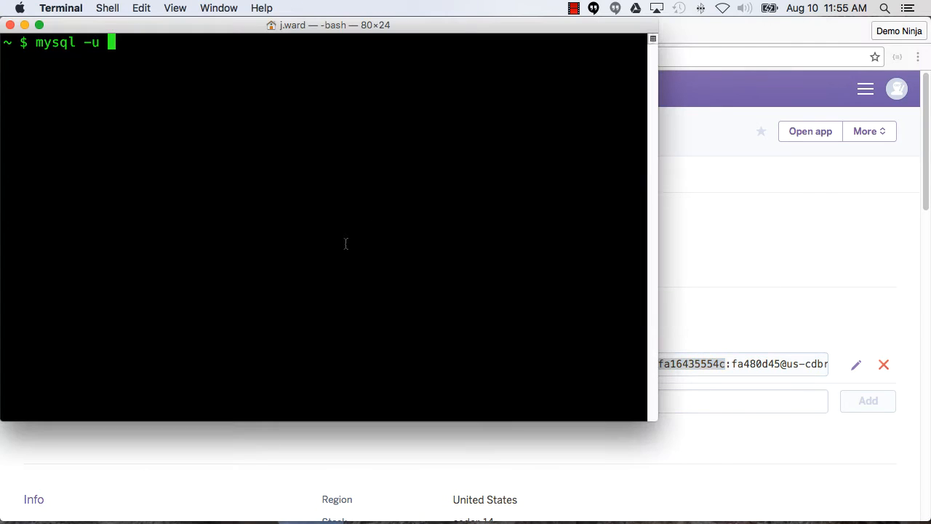
text(ba9fa16435554c -)
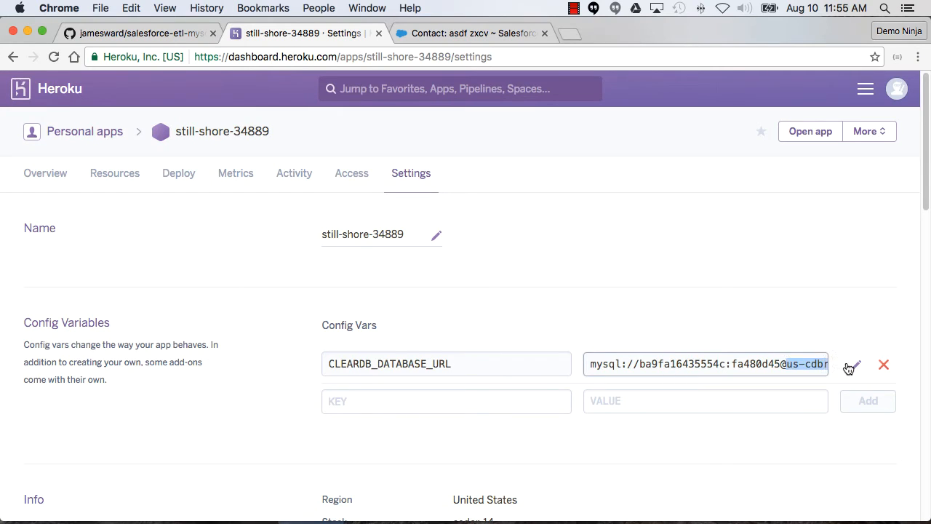
click(852, 364)
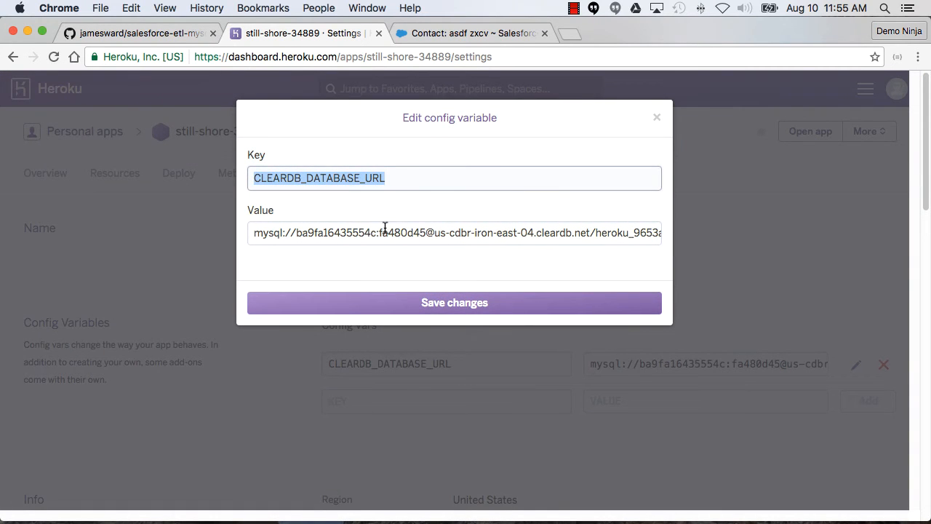
double_click(513, 232)
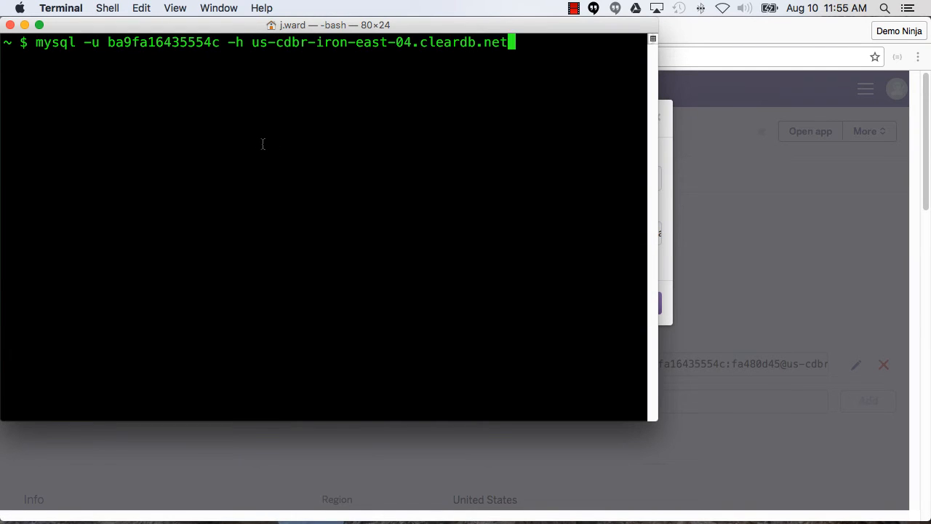
text(-p)
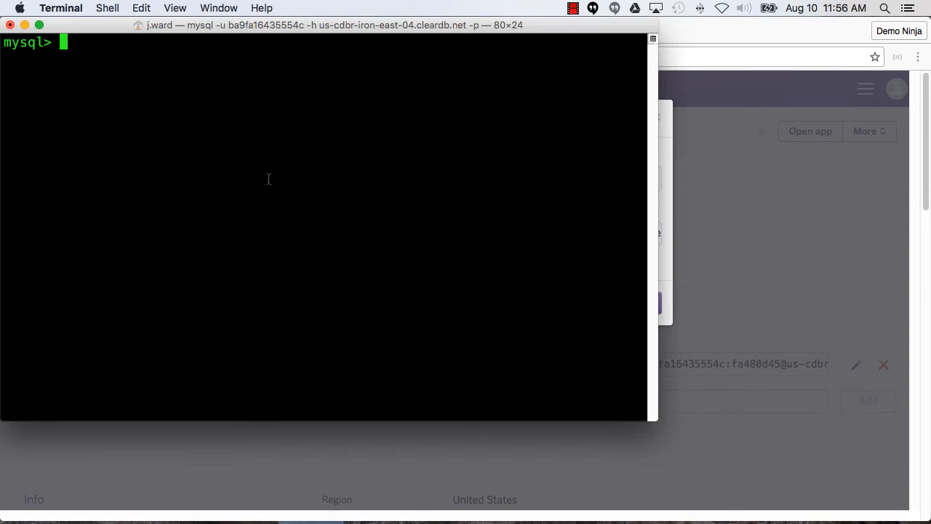
- Switch to database heroku_9653a2f83cadf7c and query the contact table, returning asdf zxcv
text(\u heroku_9653a2f83cadf7c)
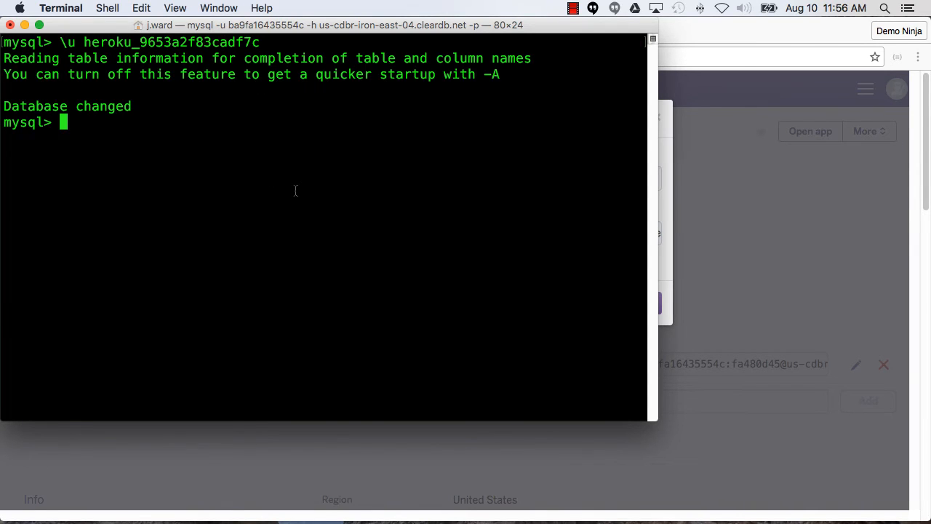
text(select)
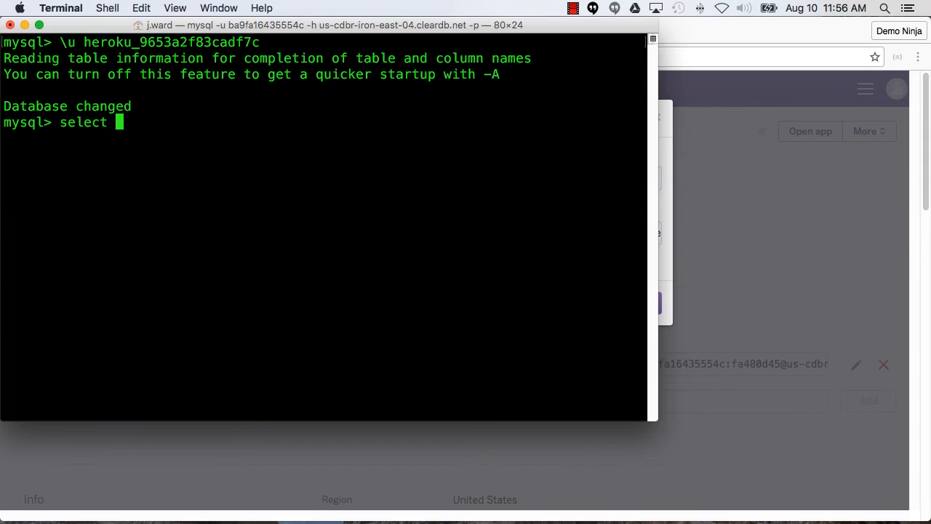
text(* from contact;)
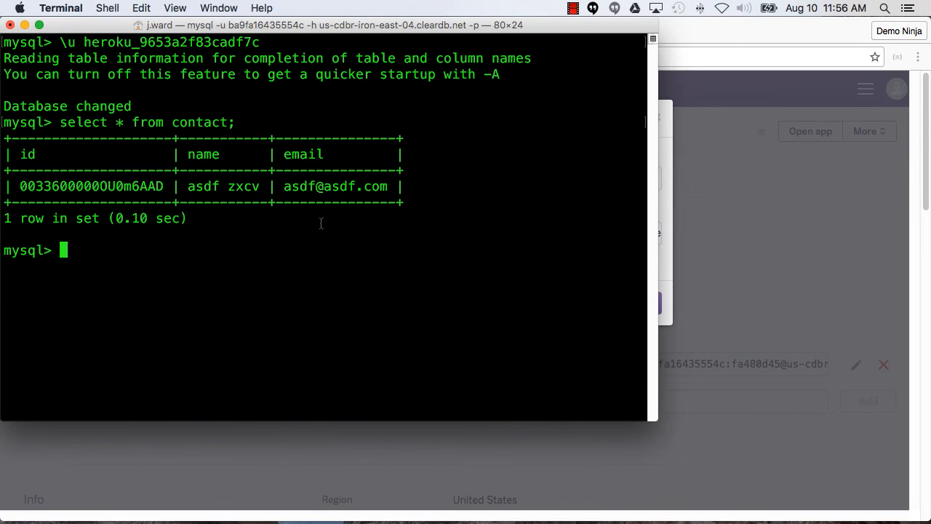
mouse_move(427, 211)
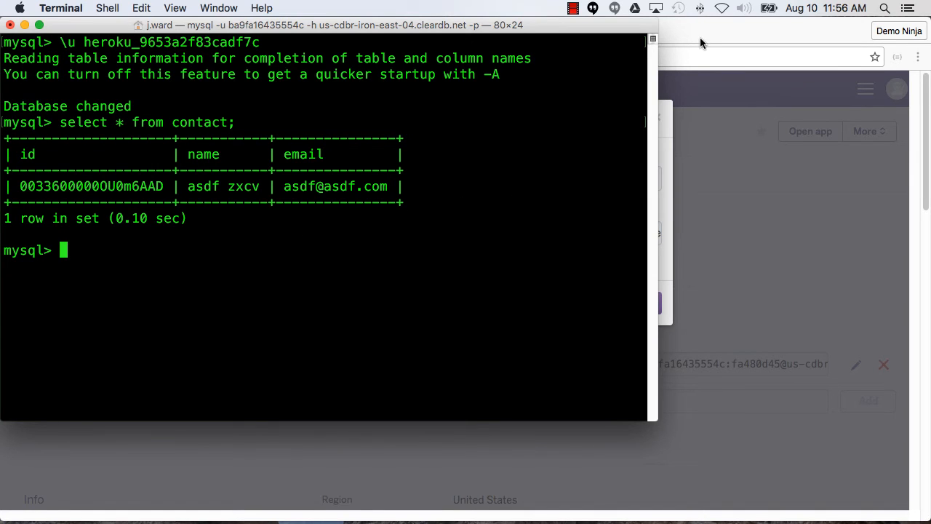
mouse_move(684, 37)
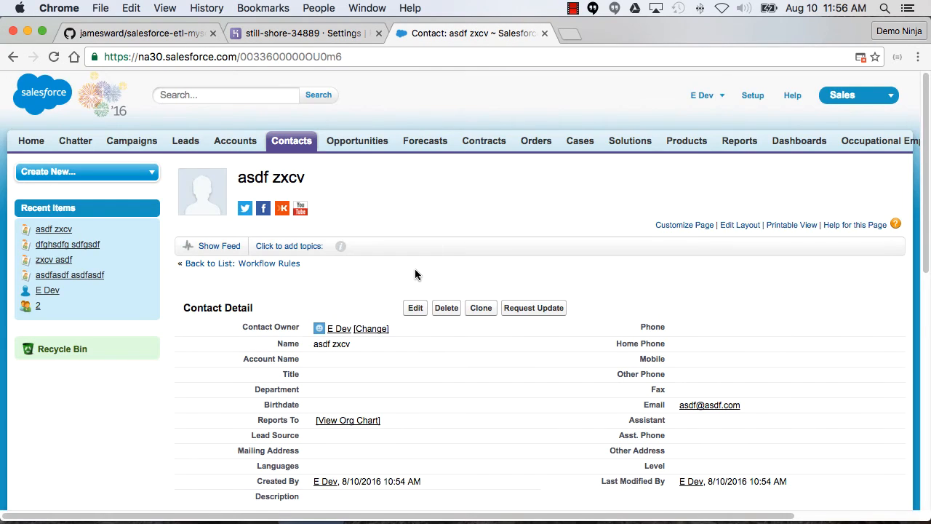
scroll(down, 3)
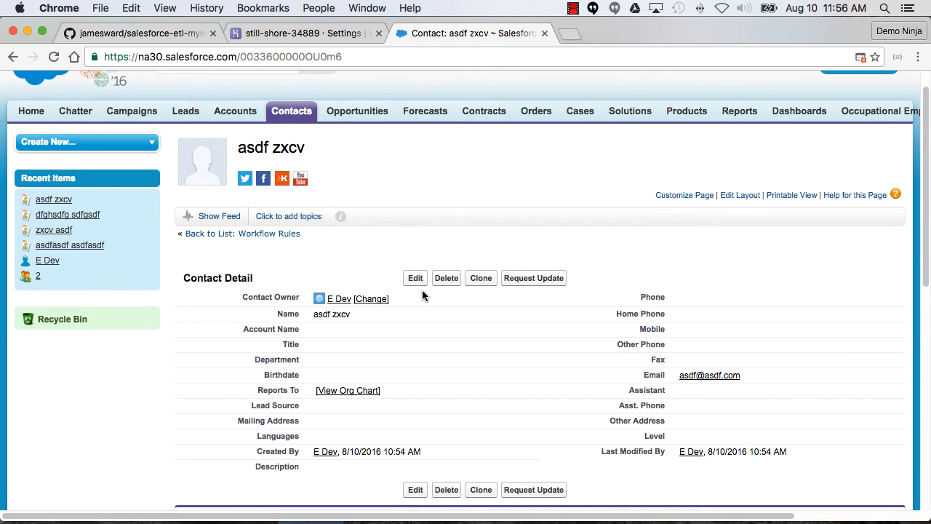
click(415, 278)
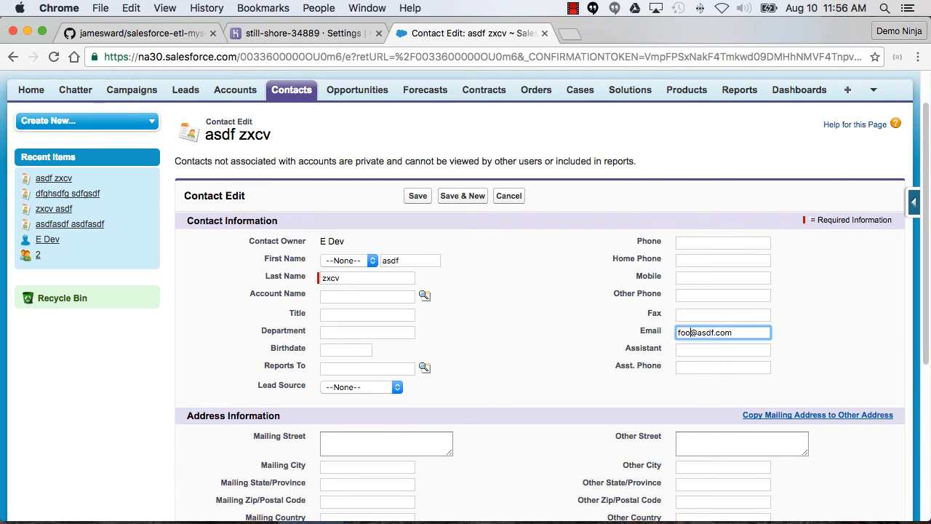
text(foo@foo.com)
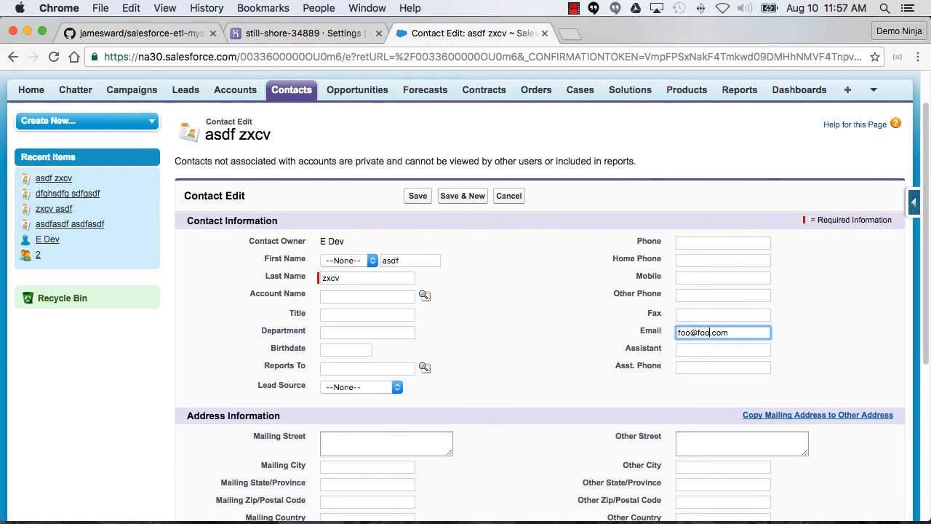
click(418, 195)
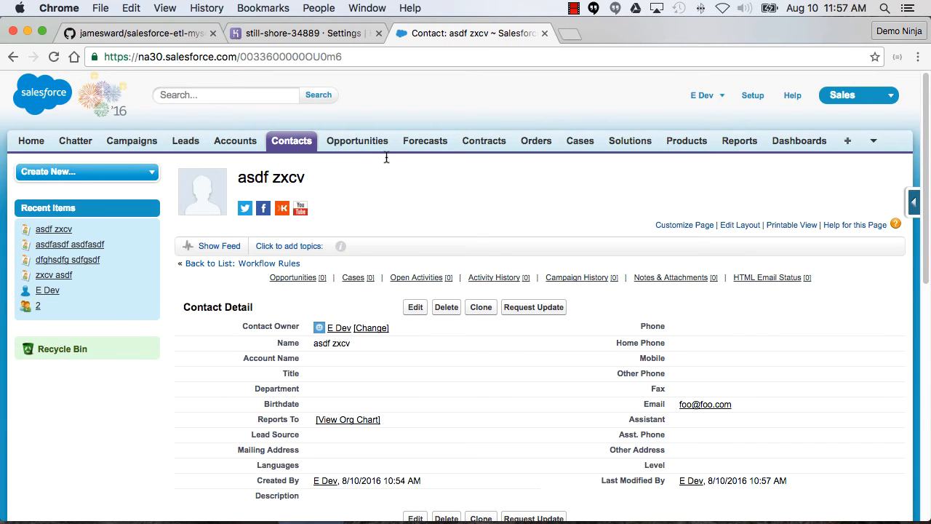
mouse_move(395, 207)
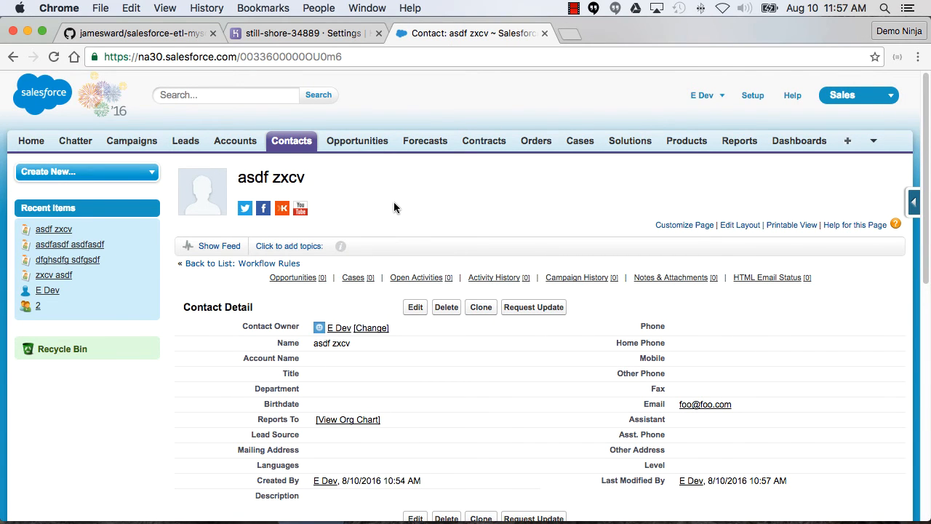
mouse_move(431, 202)
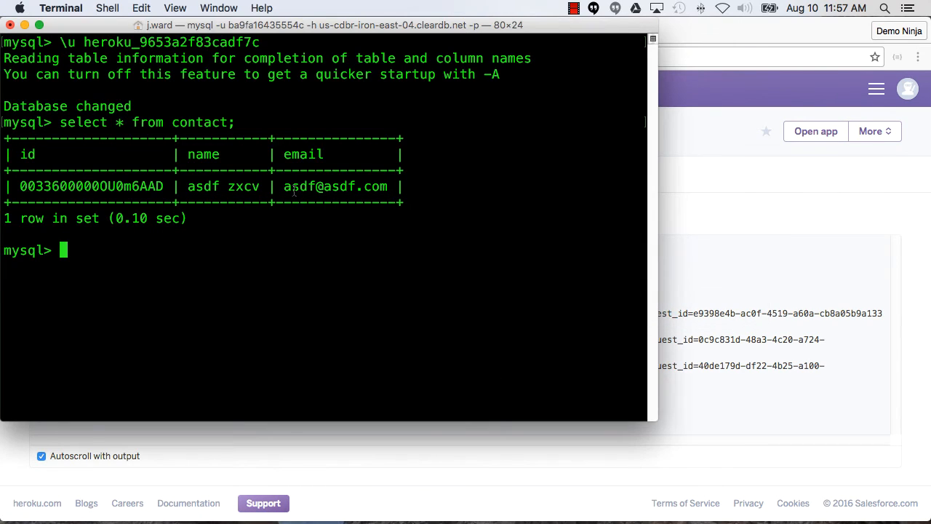
- Bring back the previous contact query and check logs for the second POST request
key(Return)
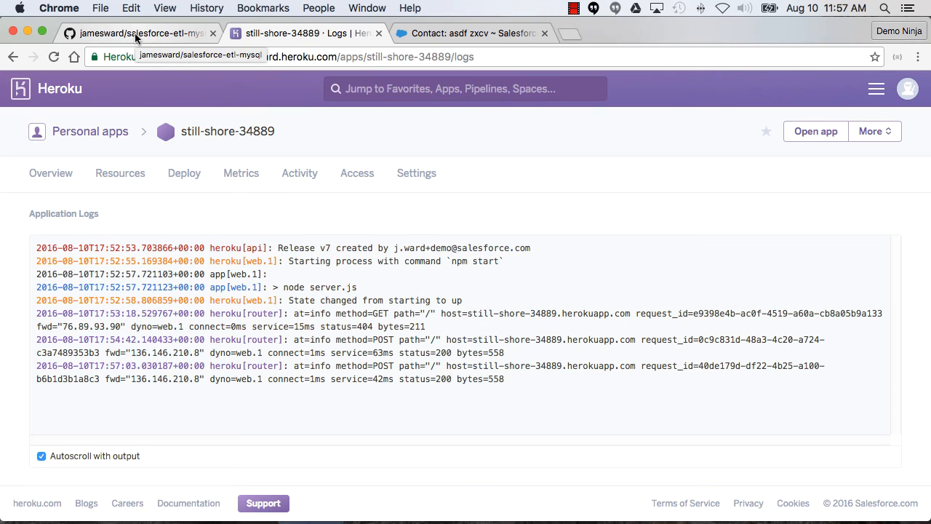
- Bring up the salesforce-etl-mysql GitHub repository page and scroll through its file list
click(131, 33)
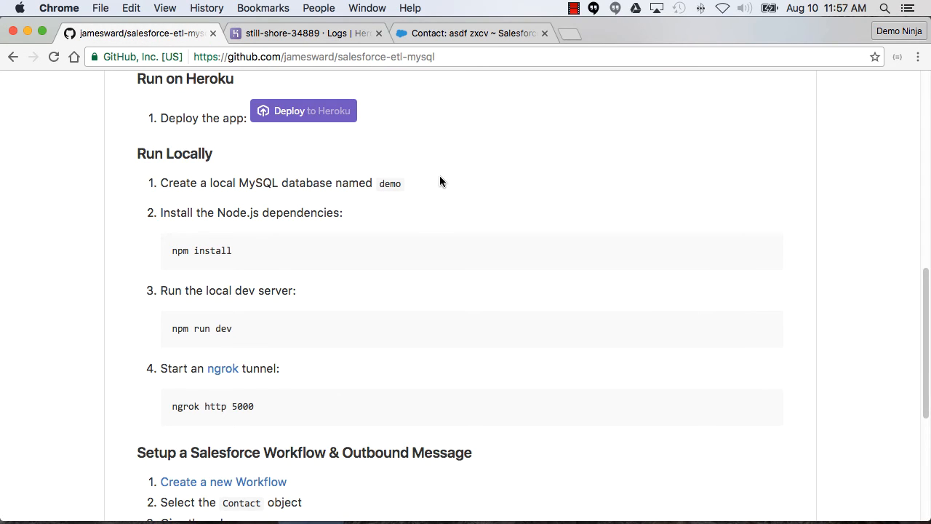
scroll(down, 3)
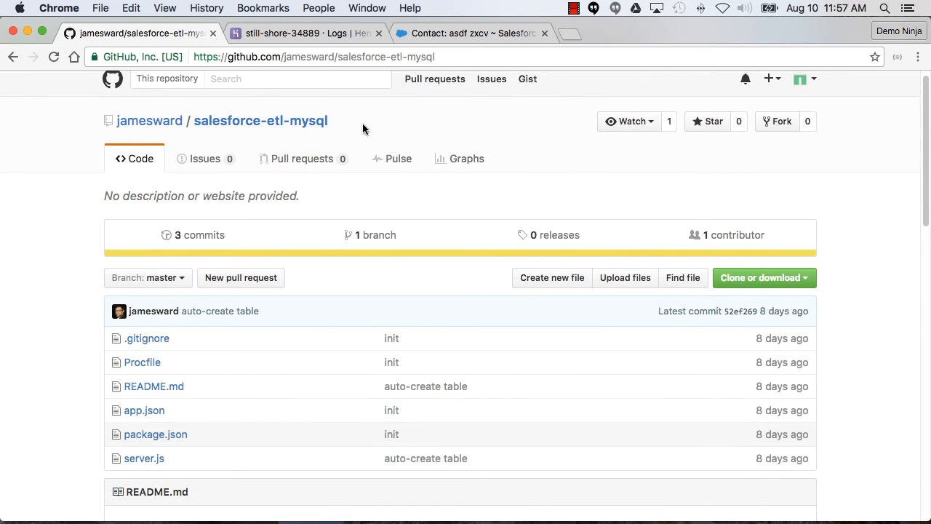
mouse_move(232, 135)
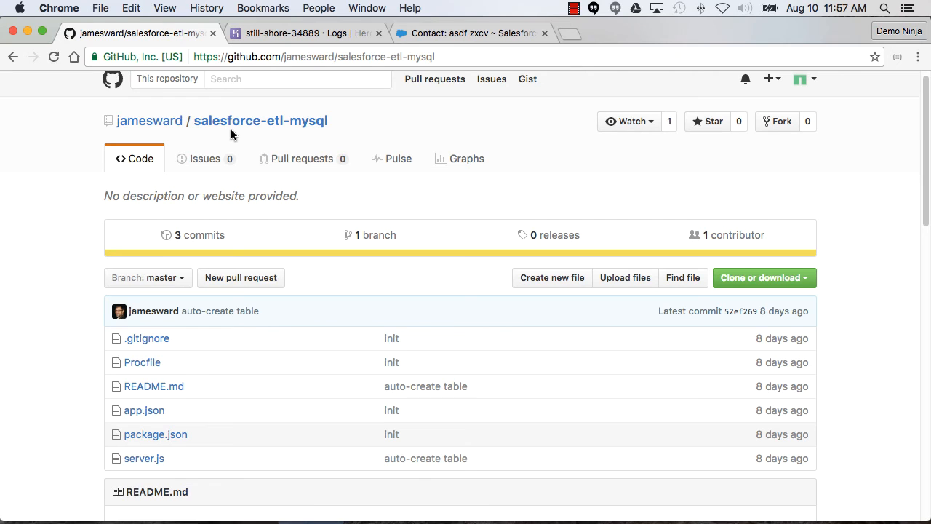
scroll(down, 3)
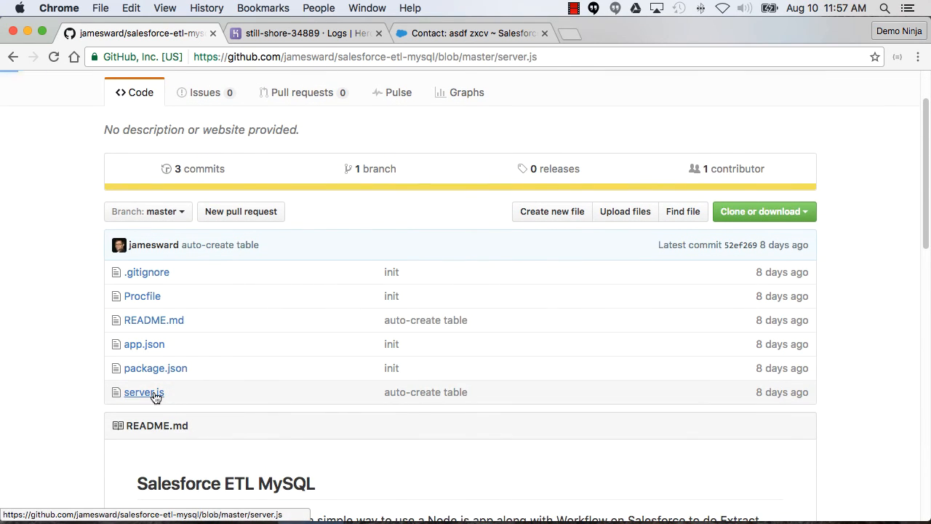
- Open server.js and scroll through the contact transform, table setup and SOAP acknowledgement code
click(139, 392)
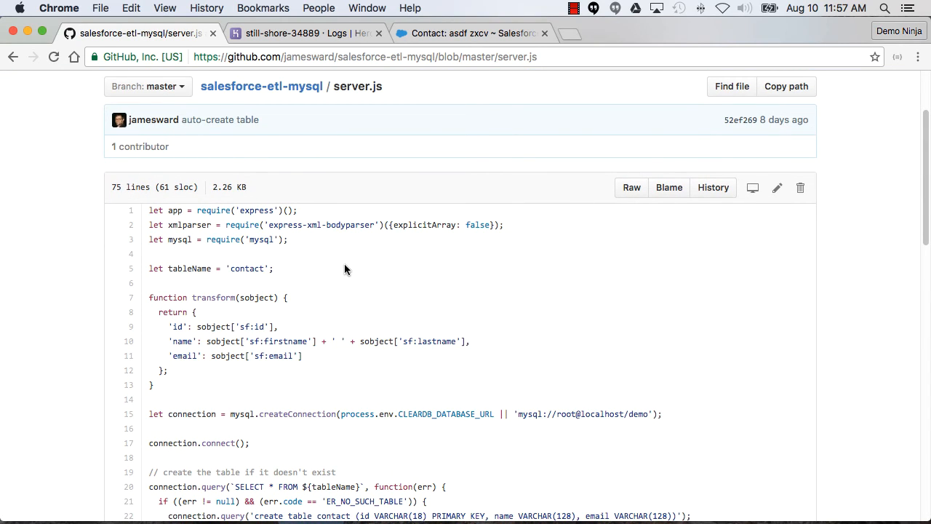
mouse_move(301, 298)
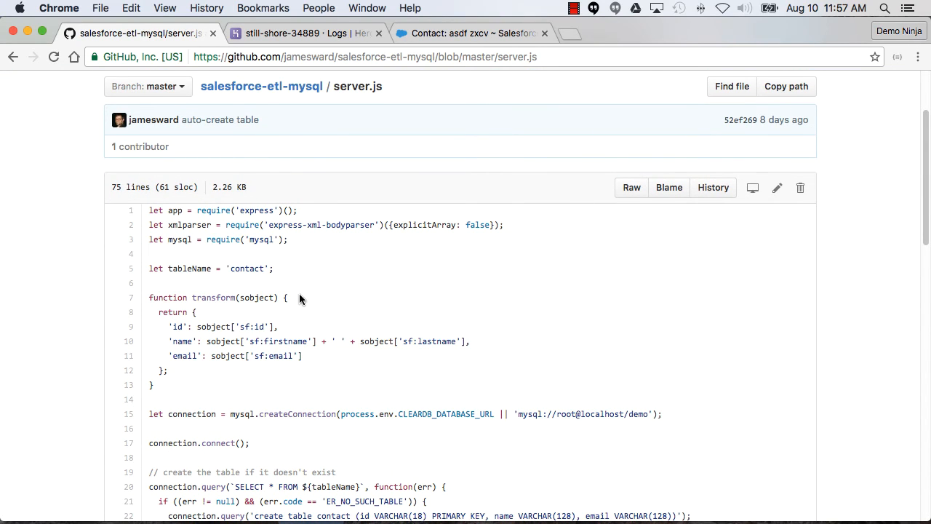
scroll(down, 3)
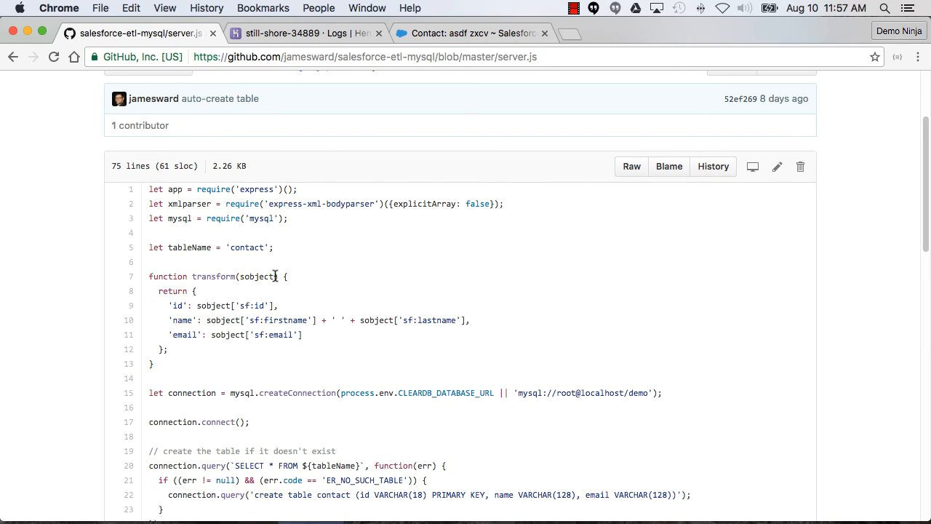
mouse_move(341, 302)
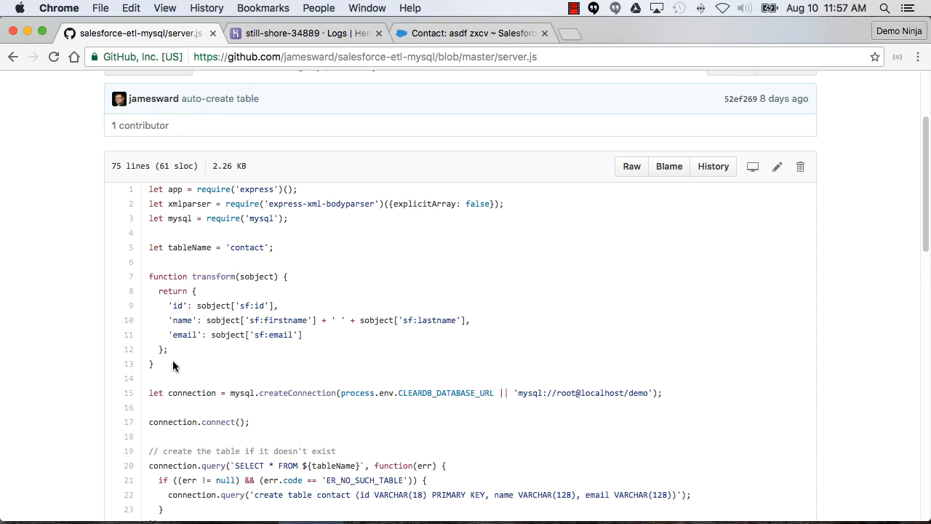
mouse_move(190, 339)
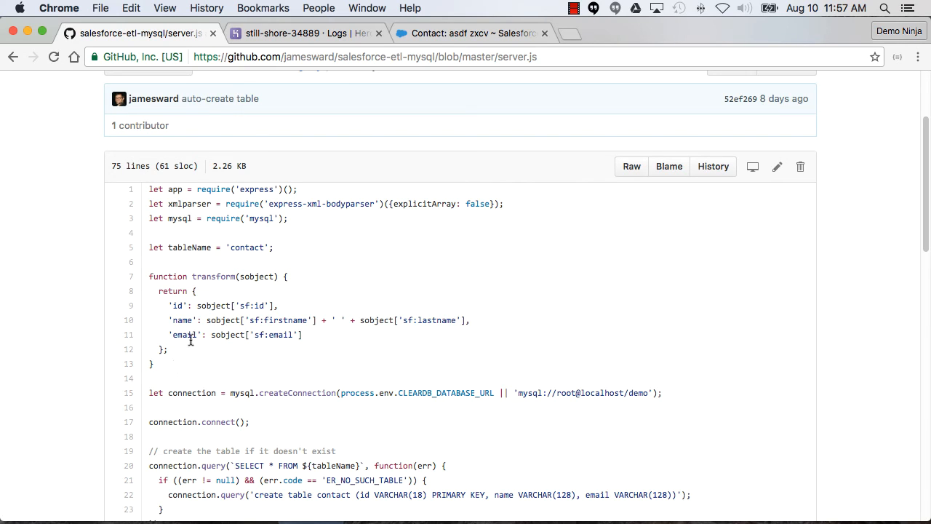
mouse_move(171, 306)
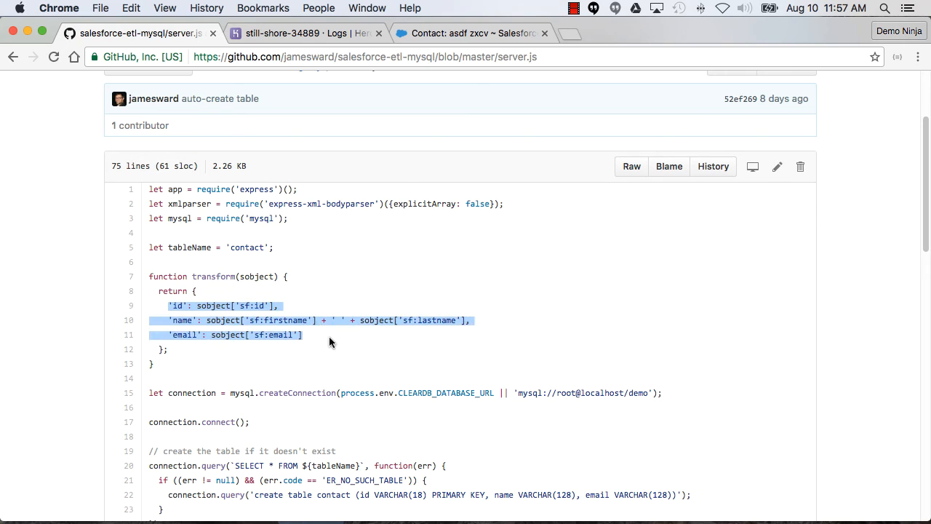
scroll(down, 3)
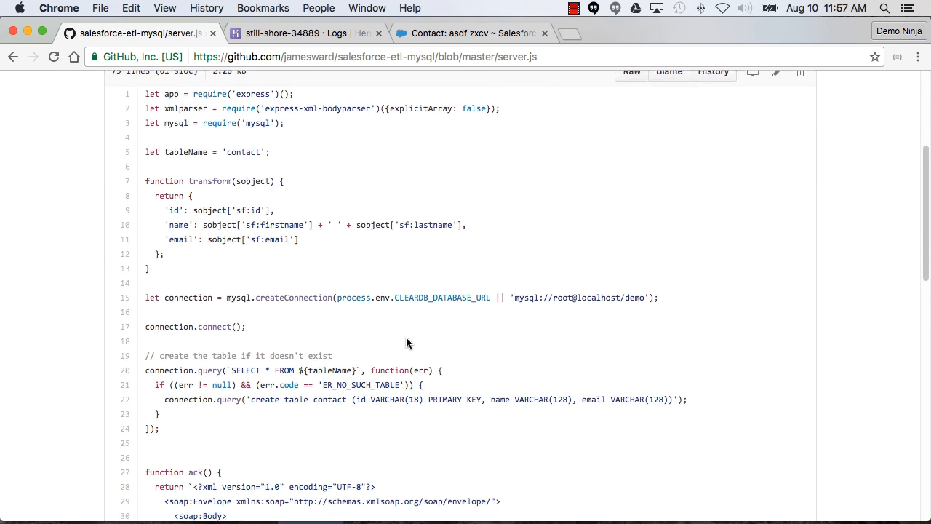
scroll(down, 3)
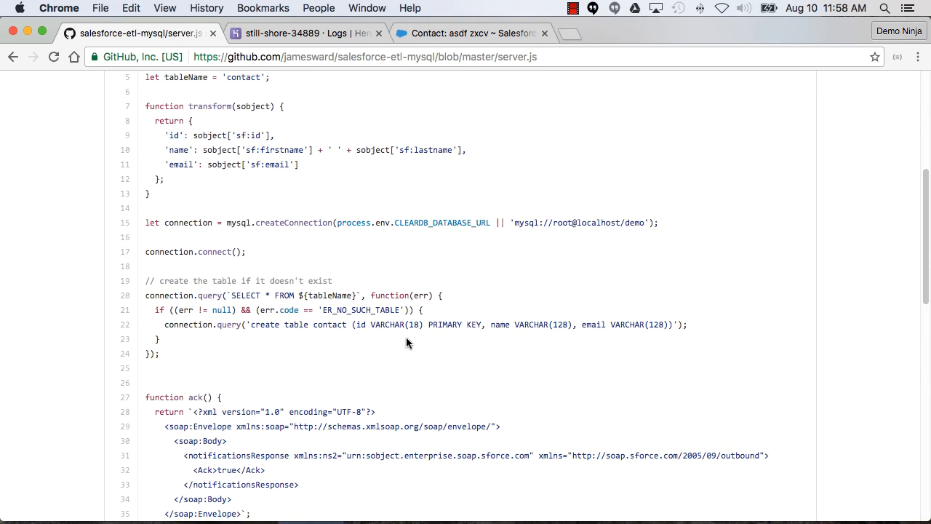
scroll(down, 3)
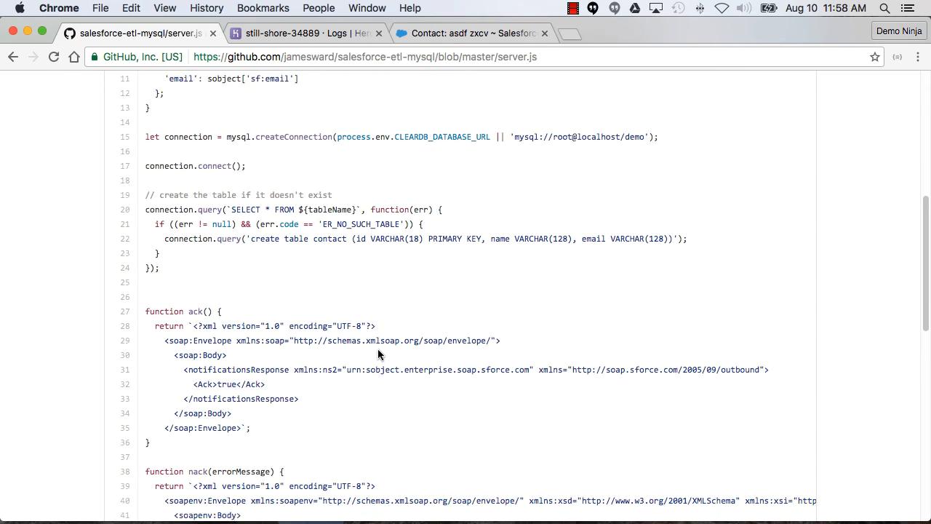
scroll(down, 3)
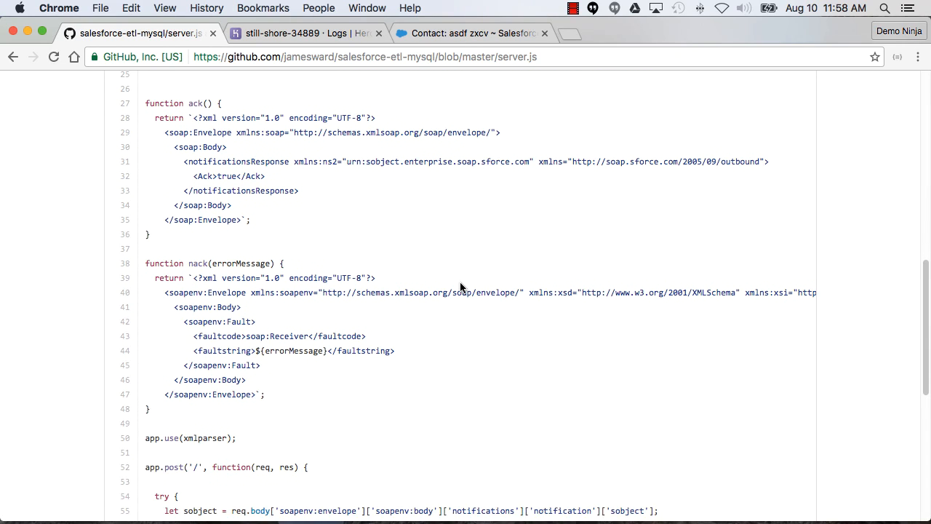
scroll(down, 3)
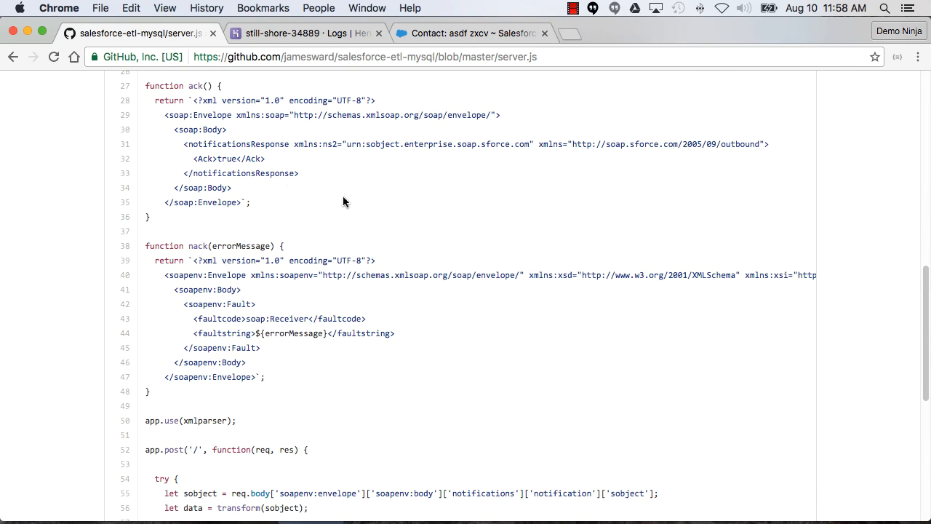
mouse_move(384, 211)
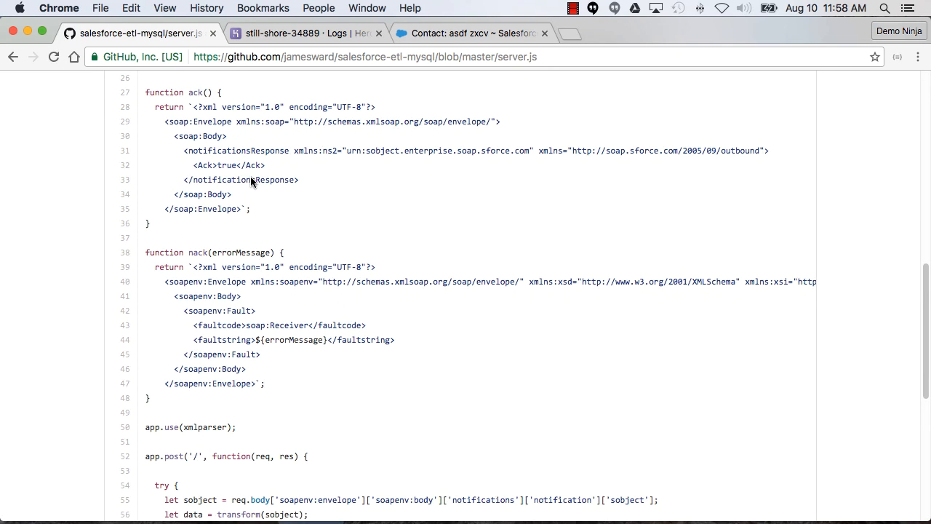
scroll(down, 3)
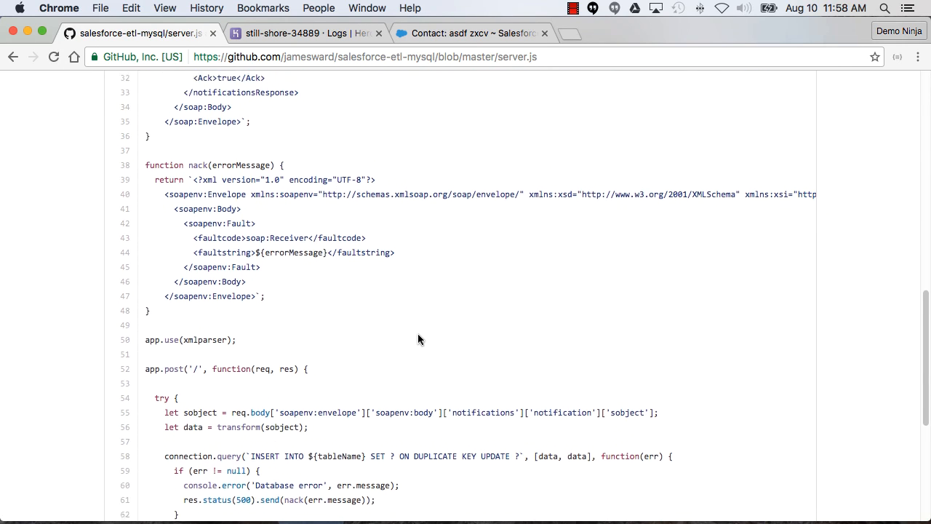
scroll(down, 3)
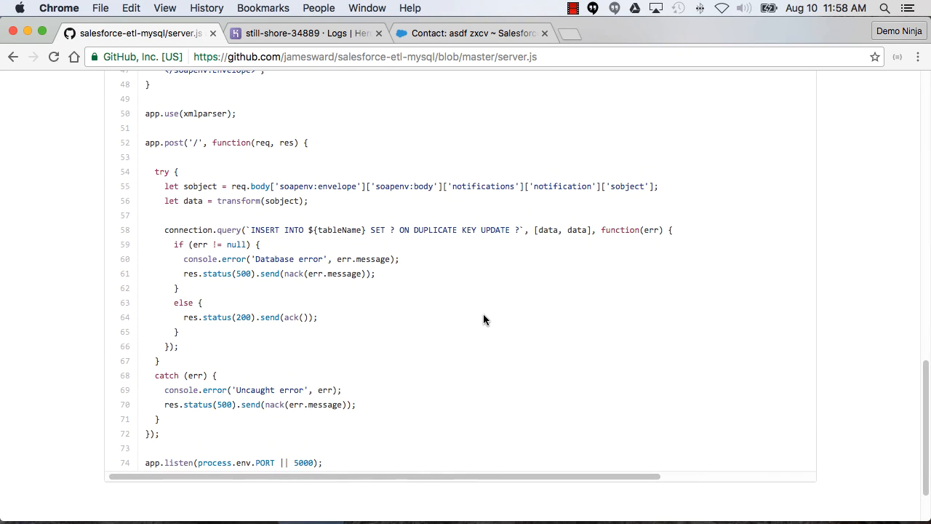
mouse_move(206, 140)
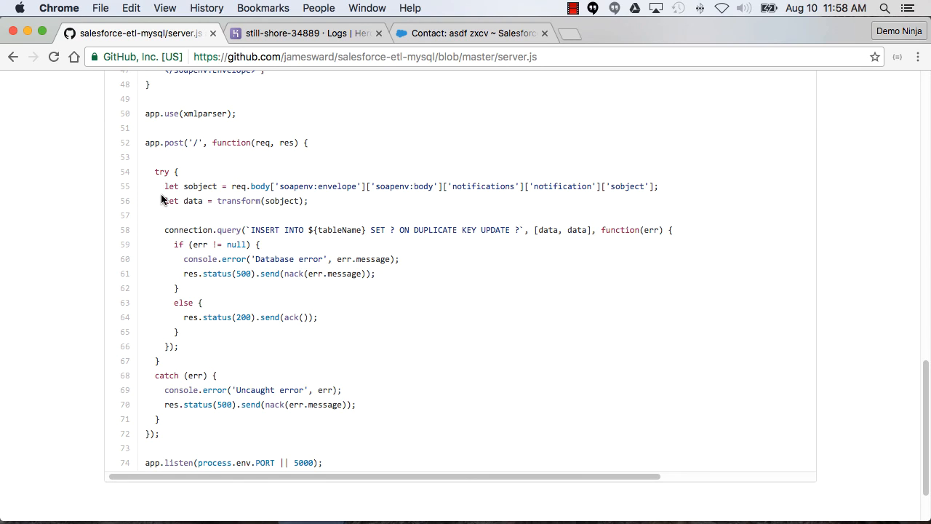
mouse_move(192, 211)
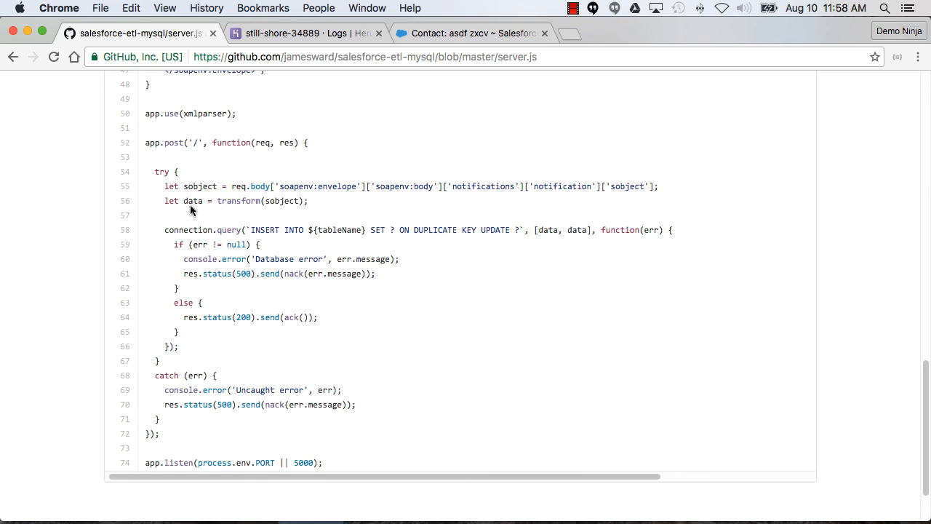
mouse_move(287, 231)
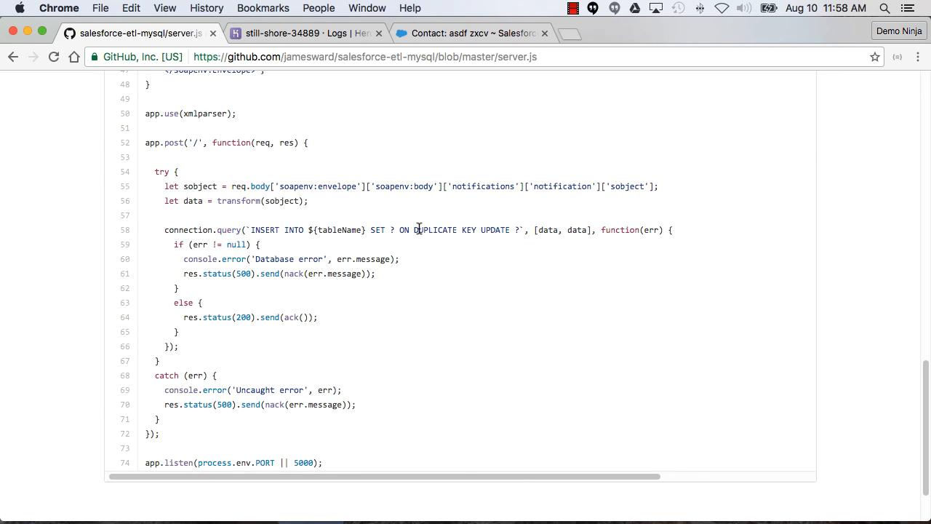
scroll(down, 3)
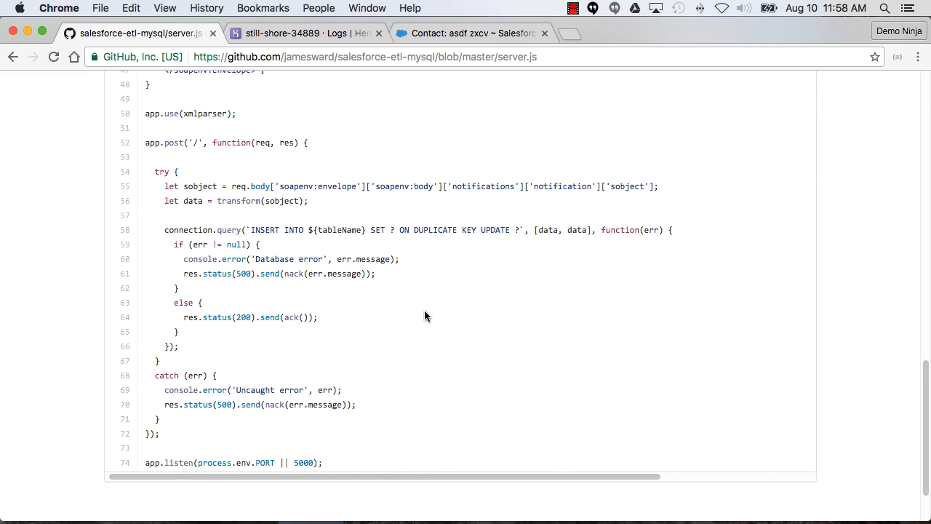
mouse_move(400, 173)
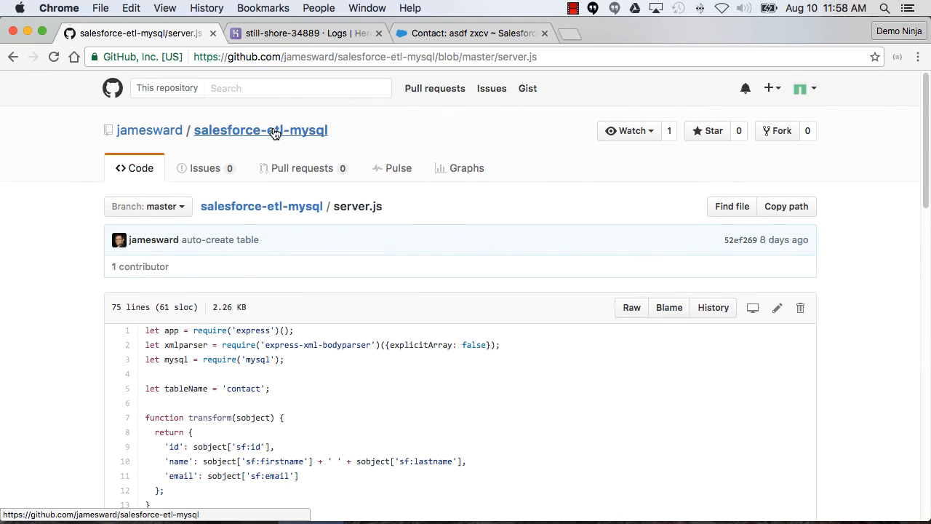
- Return to the salesforce-etl-mysql repository's main page via the header link
click(260, 130)
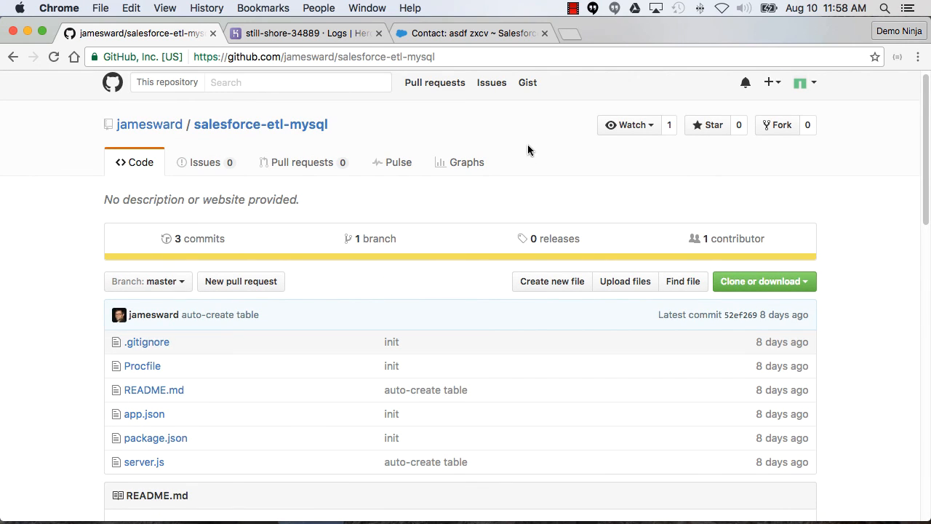
mouse_move(526, 149)
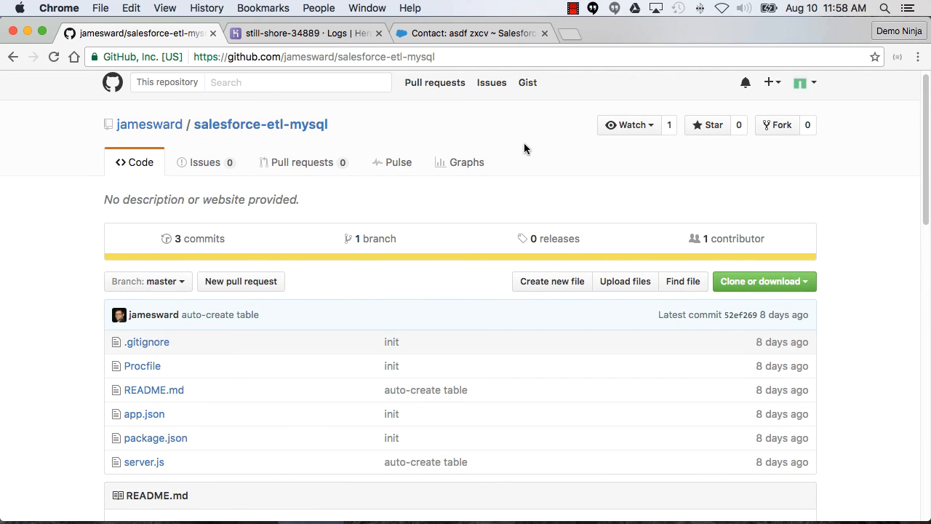